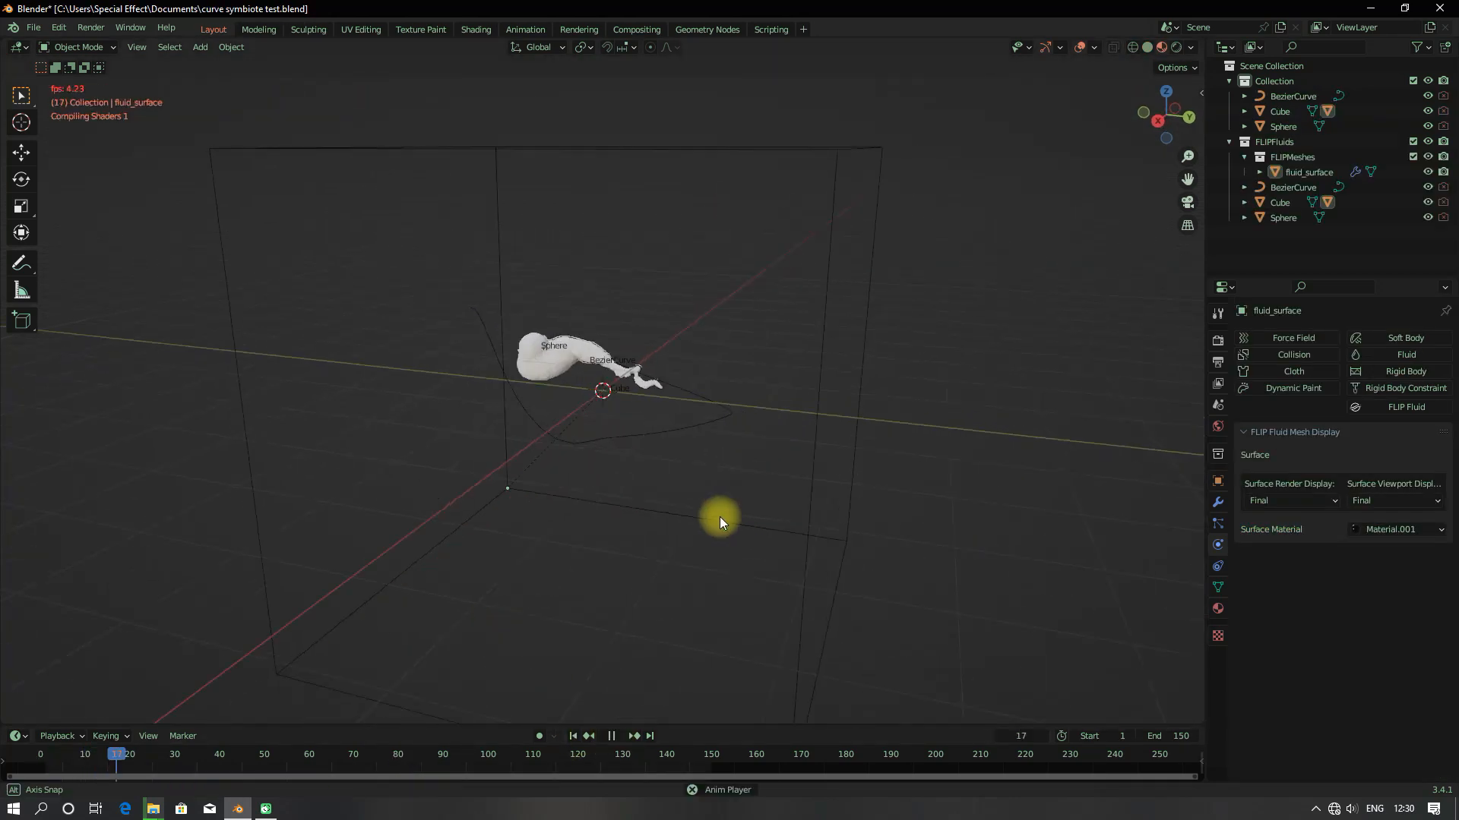
# Scrub the fluid test back to an early frame and open 1ST SHOT.blend.
pyautogui.click(72, 765)
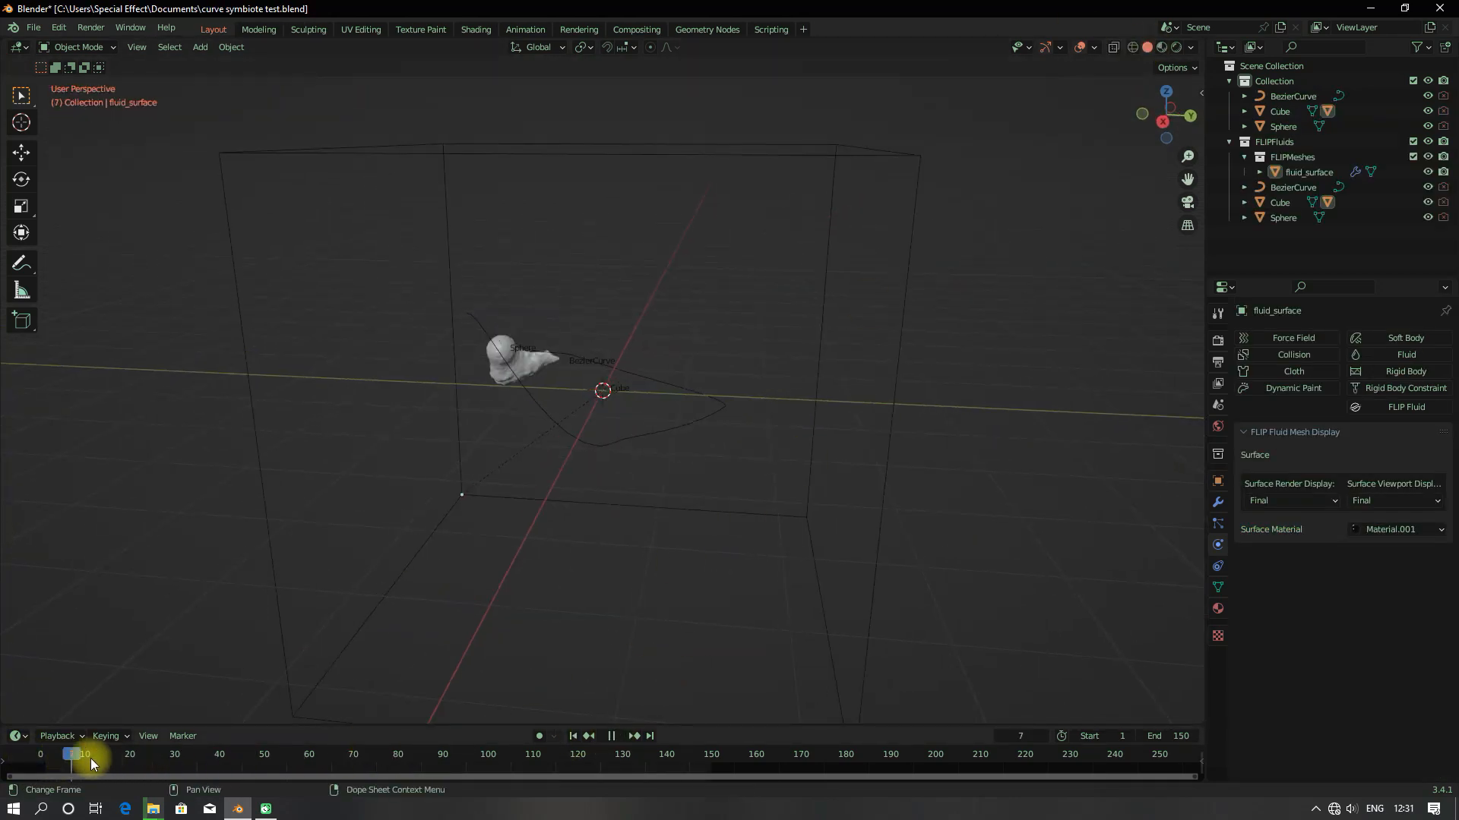
pyautogui.click(34, 27)
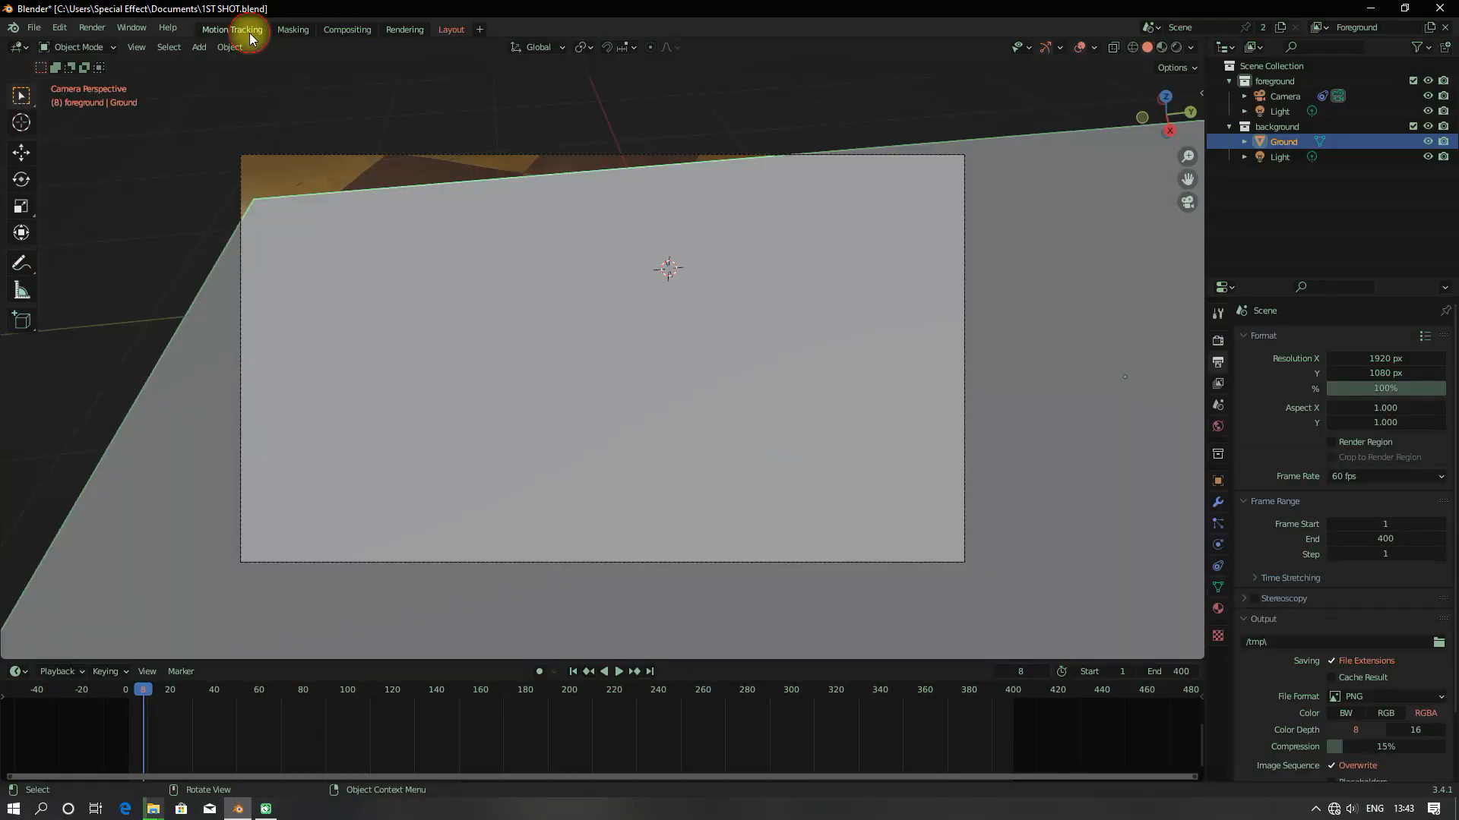
# Add a UV Sphere and squash it into a flat blob at the ground's left.
pyautogui.click(237, 30)
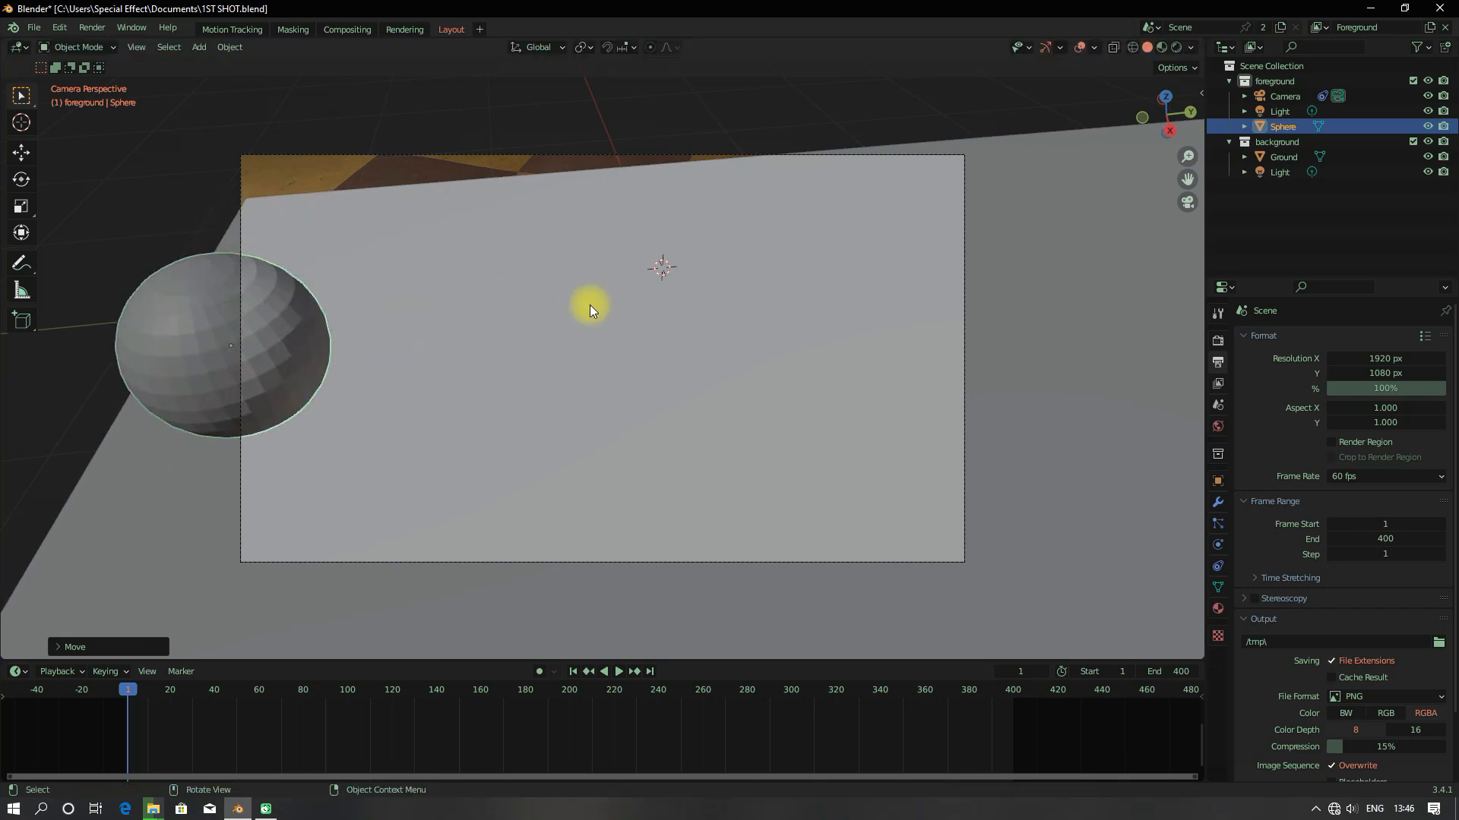
pyautogui.moveTo(588, 311); pyautogui.dragTo(629, 412)
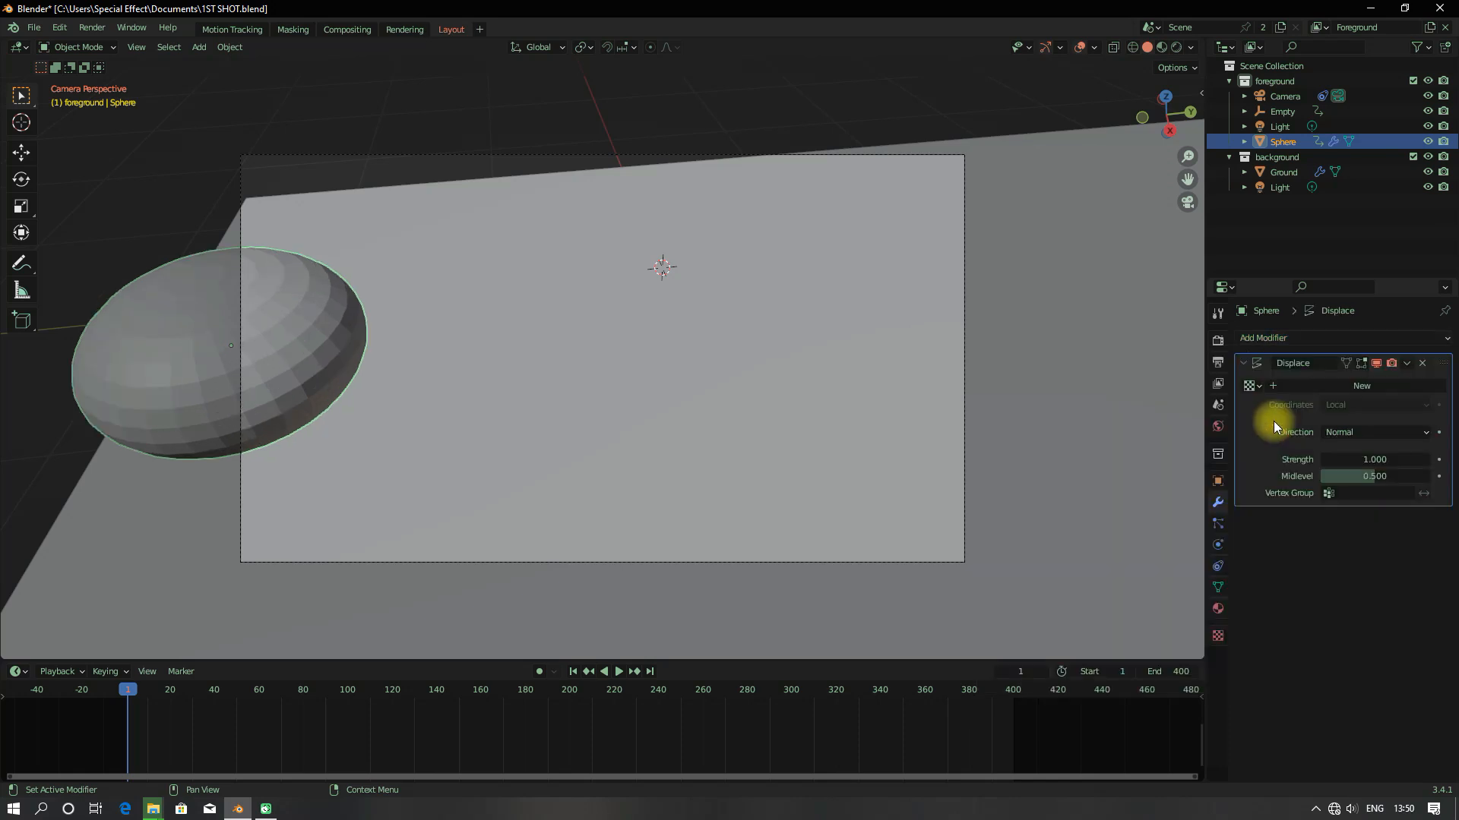
# Give the Displace modifier a new texture, strength 0.4, Object coordinates from Empty, and preview.
pyautogui.click(1361, 386)
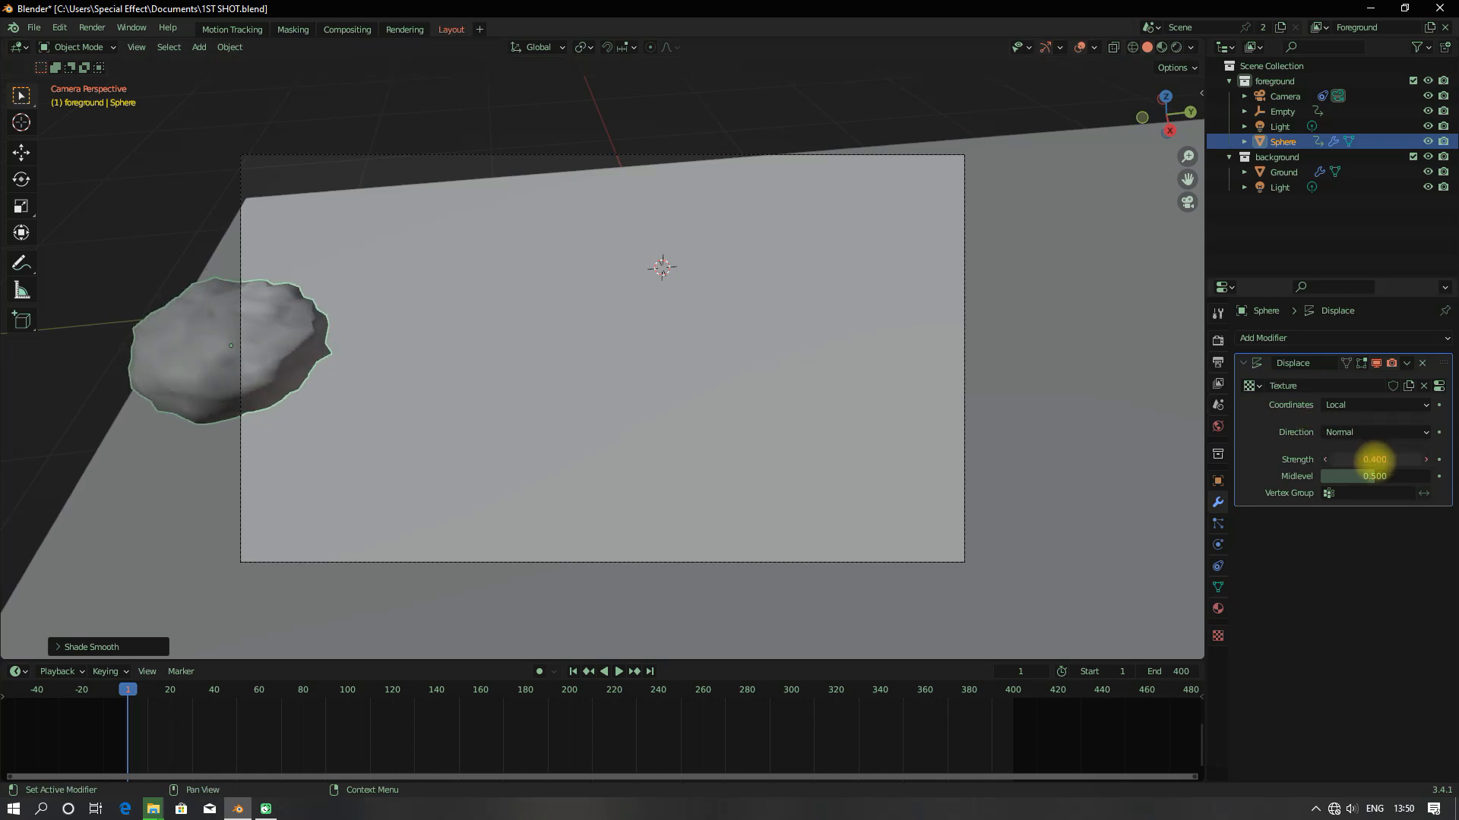
pyautogui.click(1376, 405)
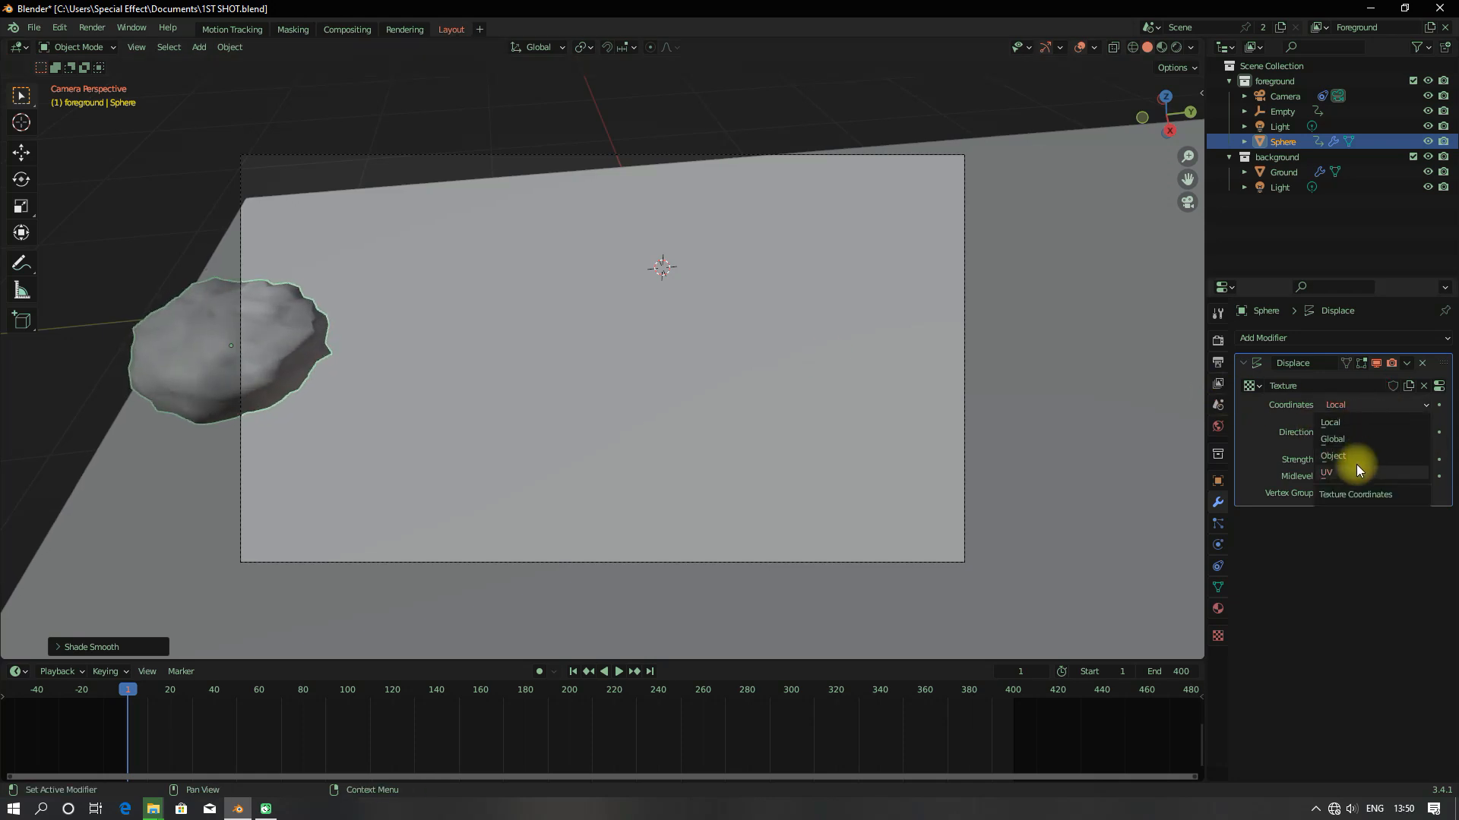
pyautogui.click(1333, 456)
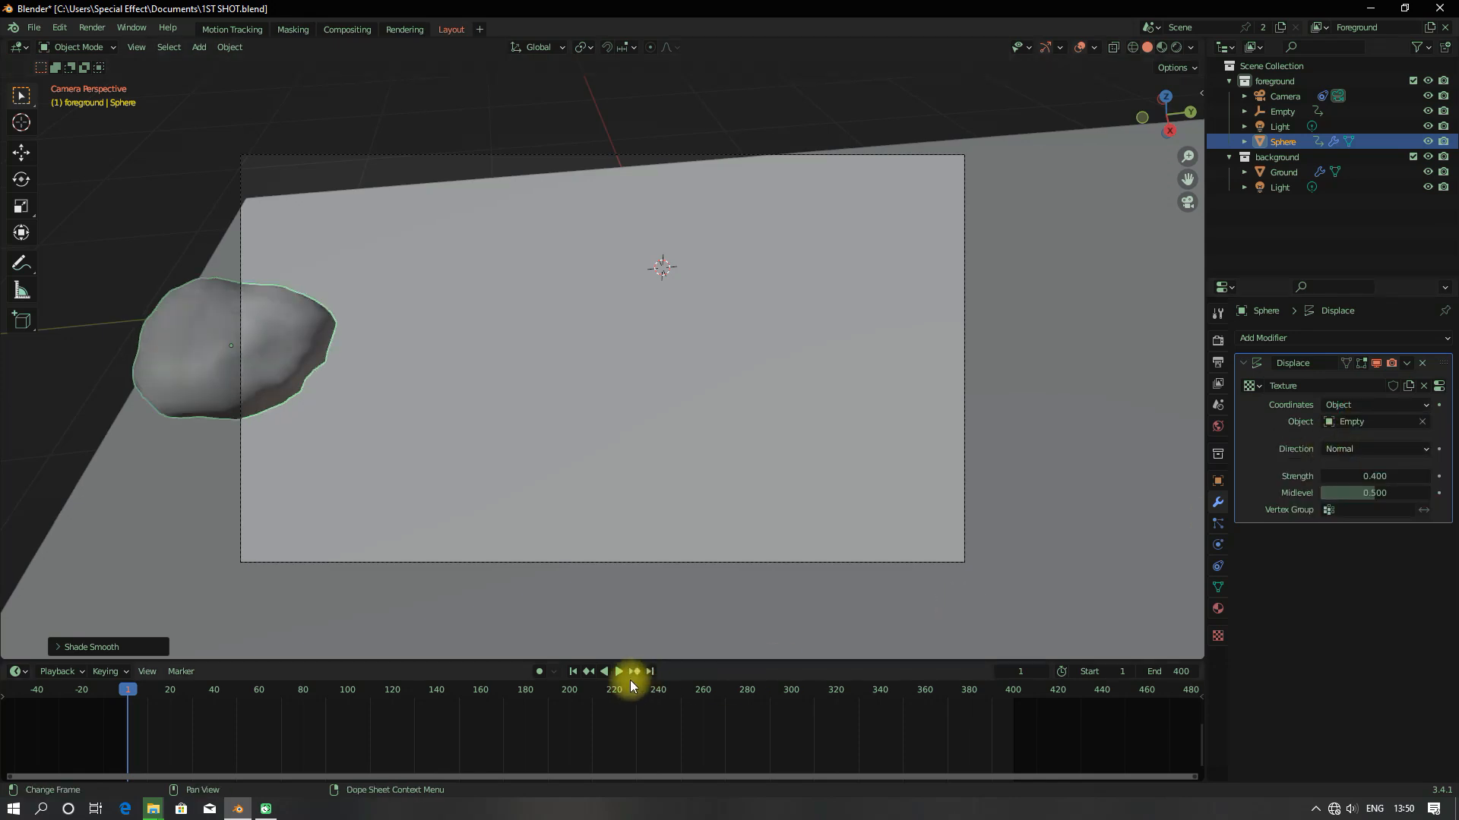
pyautogui.click(619, 671)
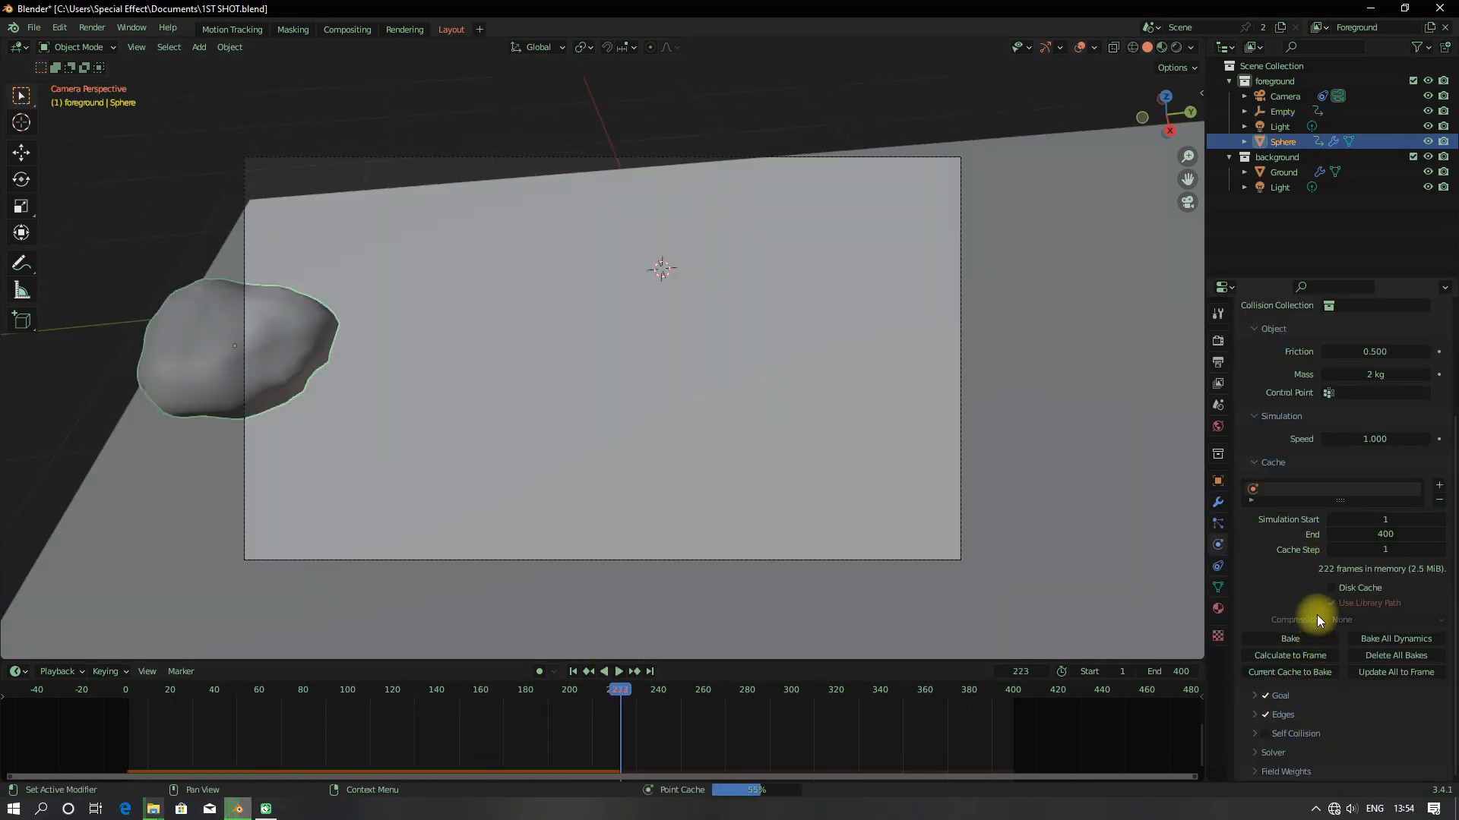
# Set soft body friction 0.2, mass 1 kg and Clouds size 0.04, then preview.
pyautogui.click(619, 672)
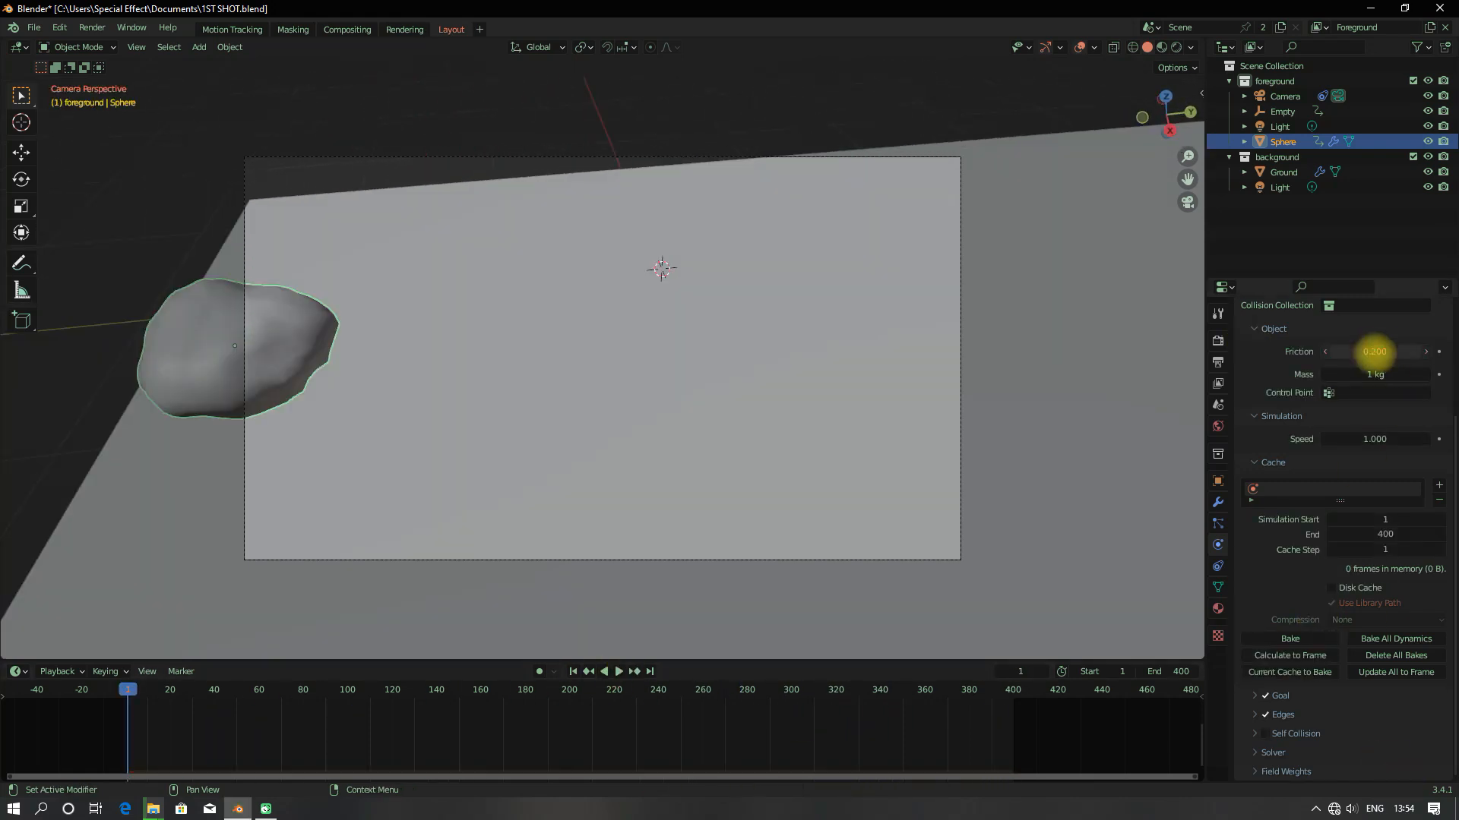
pyautogui.click(618, 672)
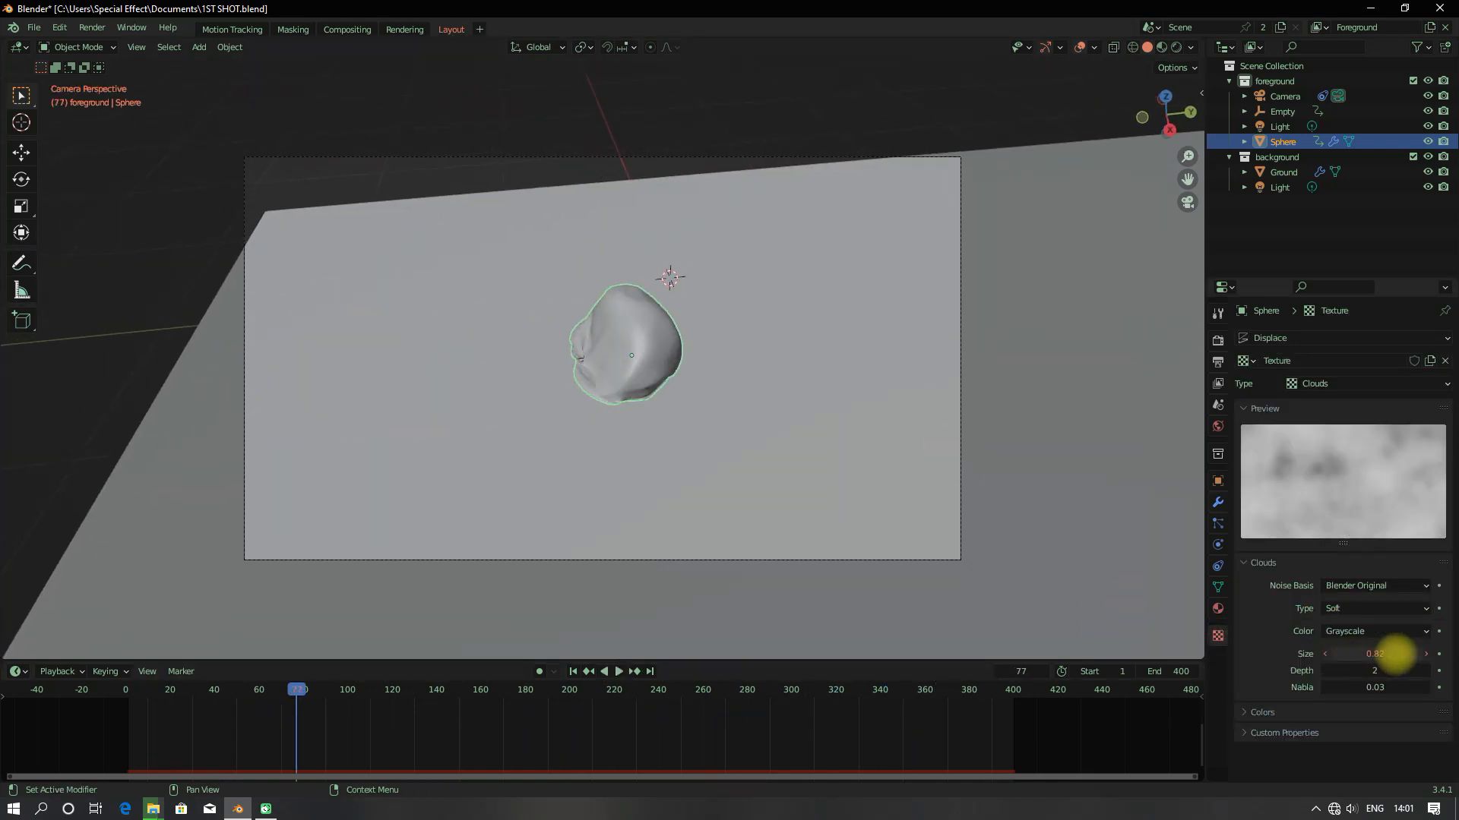
pyautogui.click(619, 671)
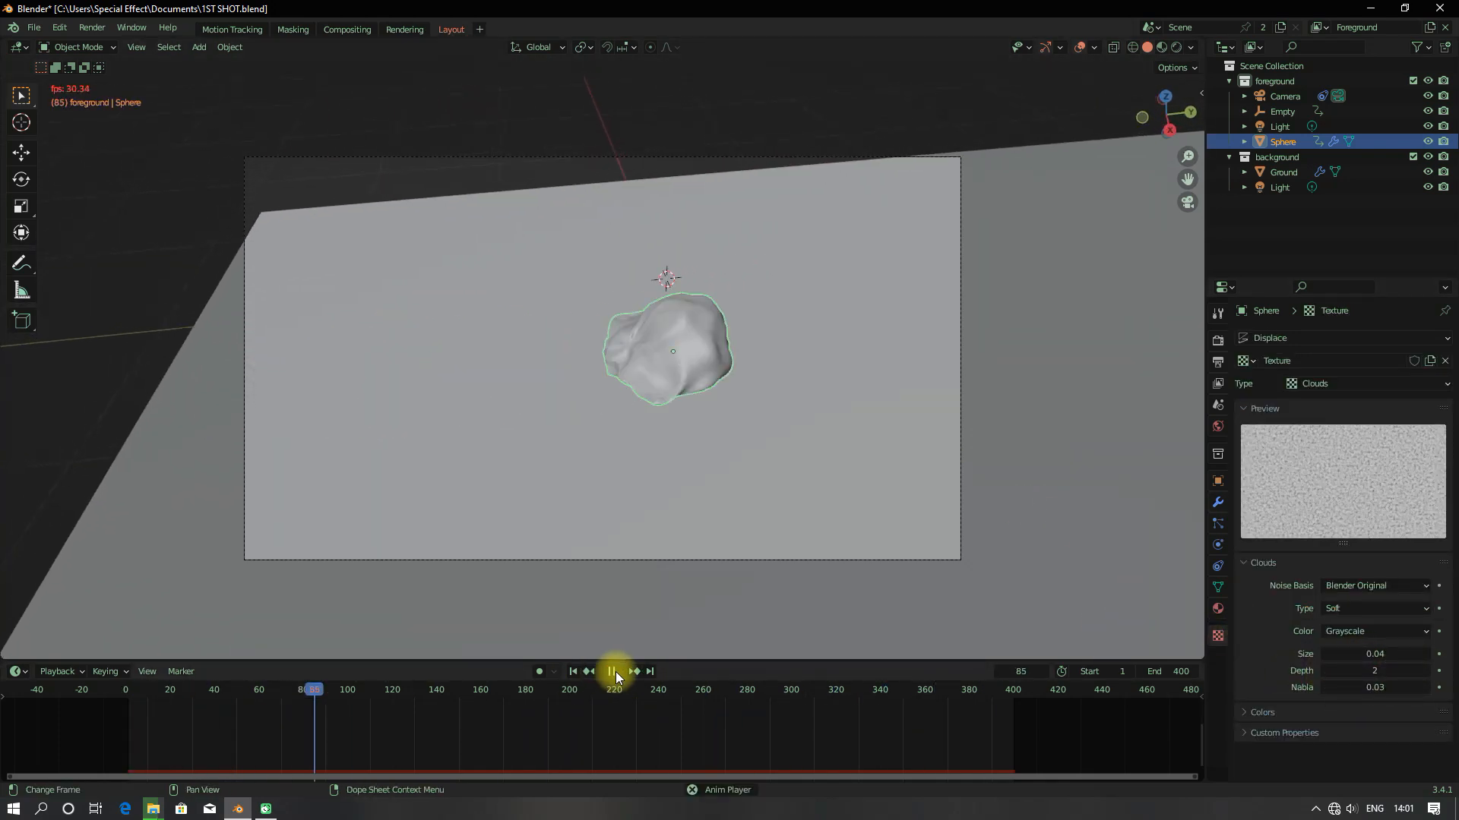
pyautogui.click(612, 672)
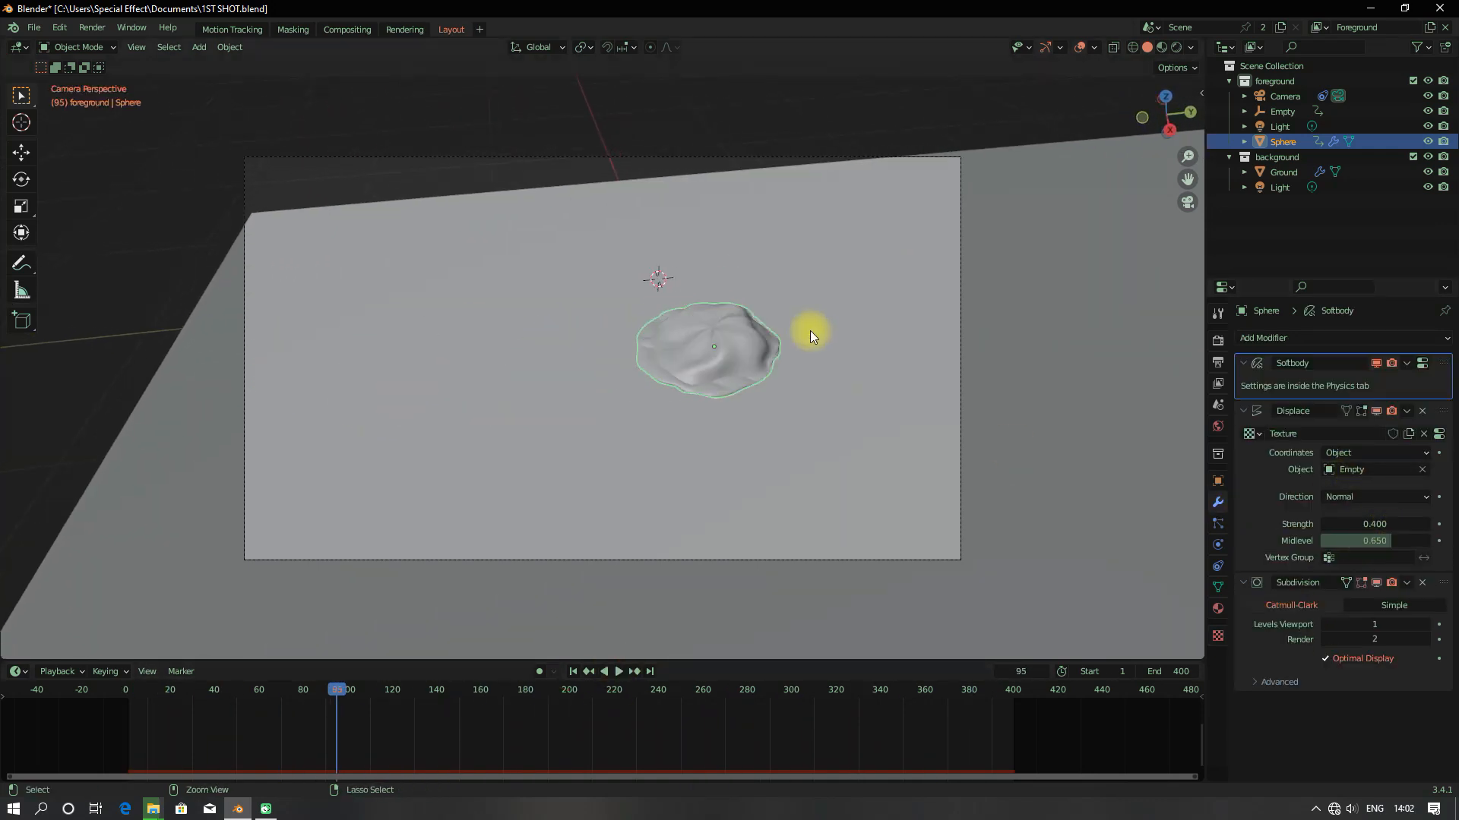
# Raise Displace strength to 0.7 and replay the simulation from the start.
pyautogui.click(573, 672)
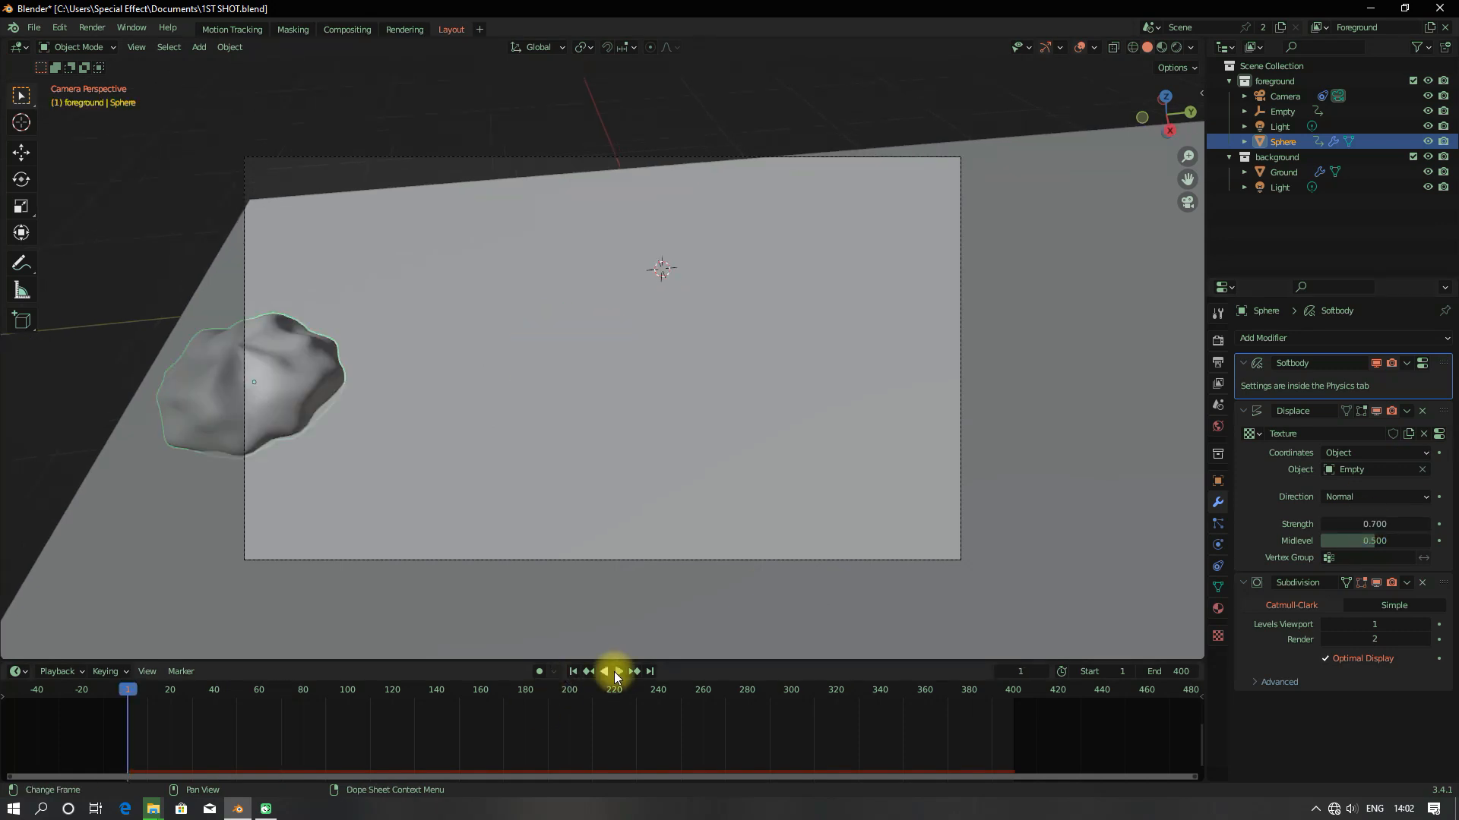
pyautogui.click(618, 671)
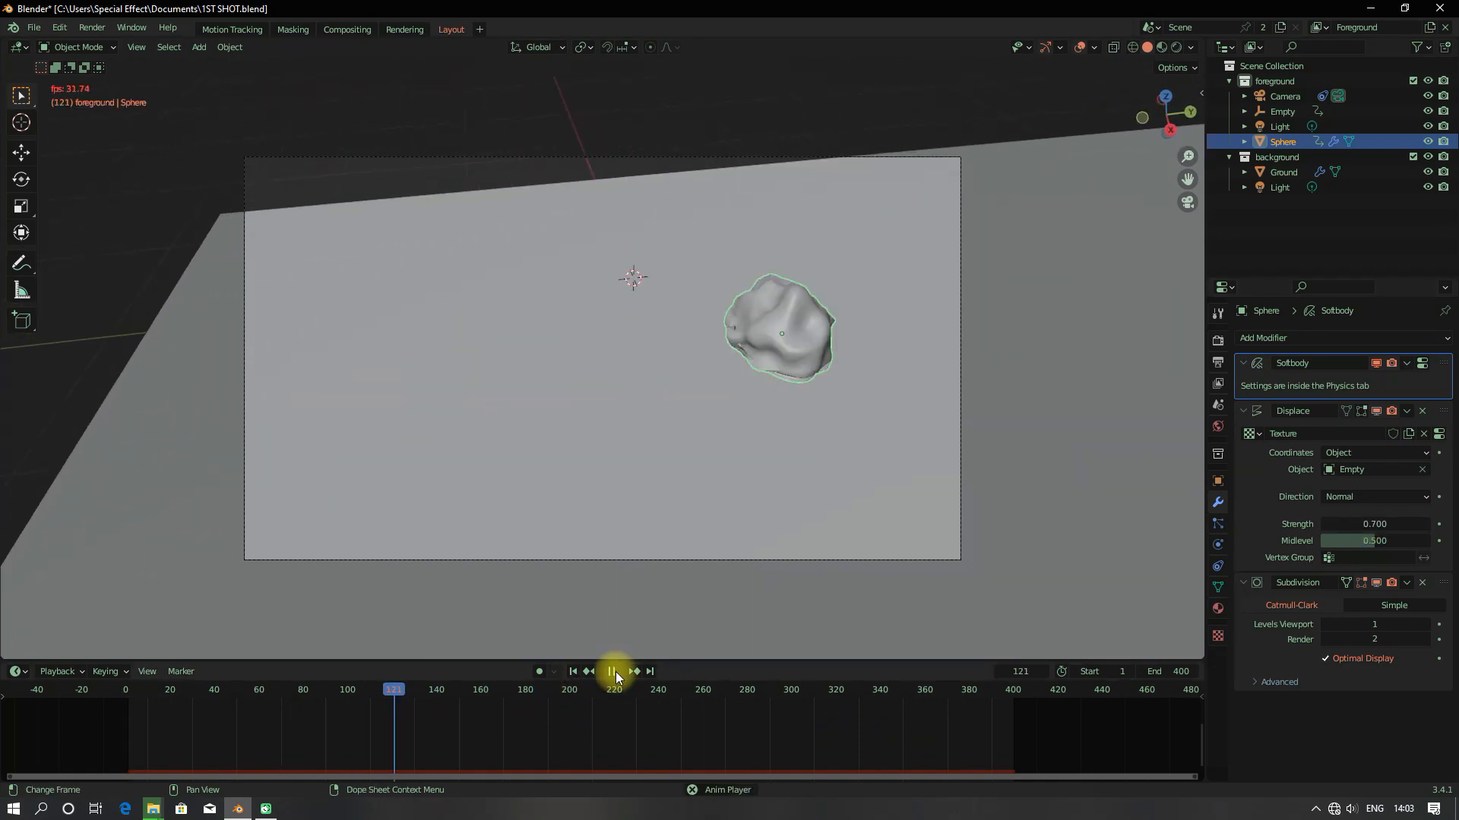
pyautogui.click(1283, 172)
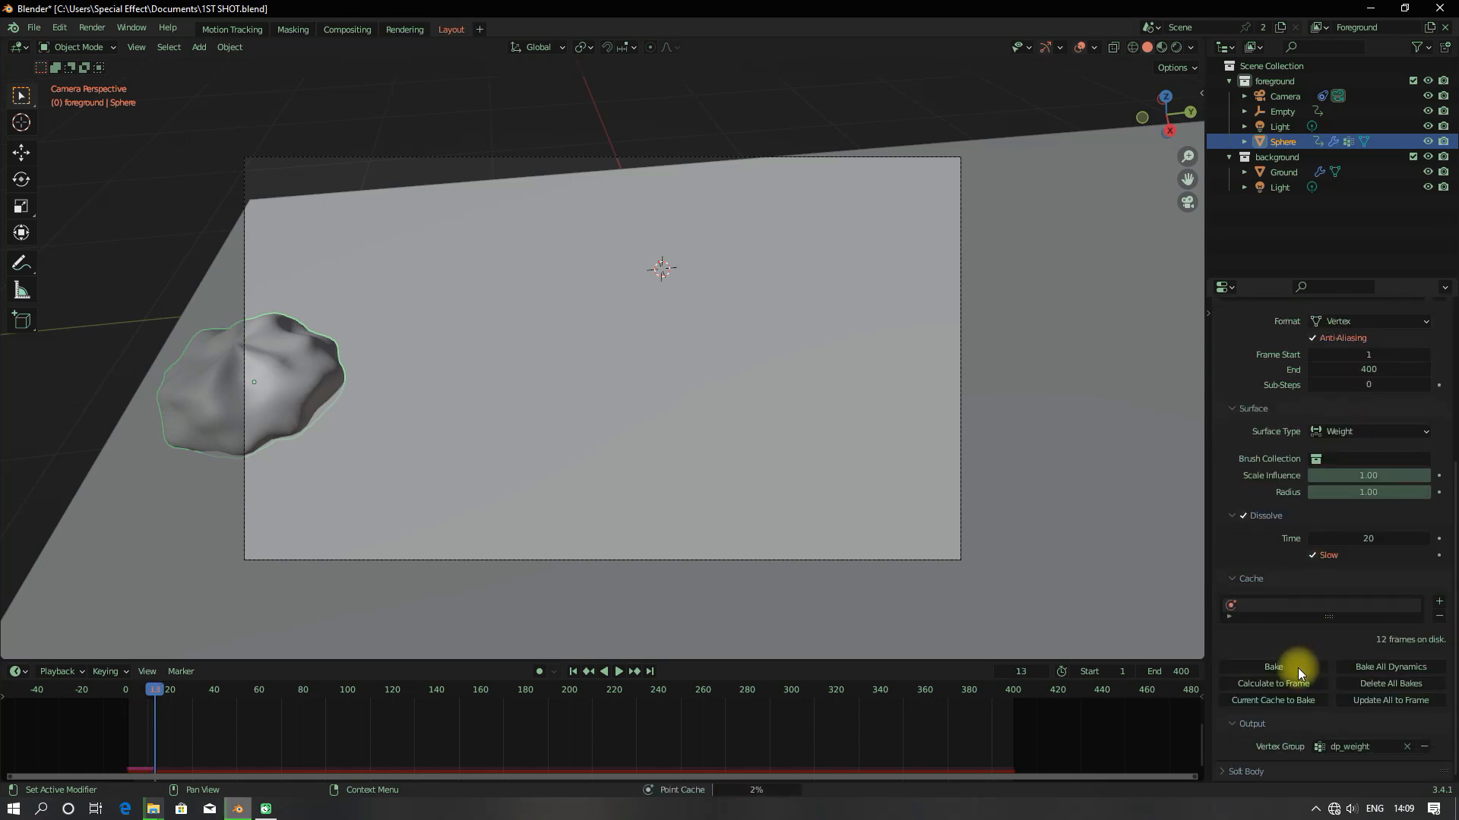
# Bake the Dynamic Paint weight canvas dissolving into the dp_weight vertex group.
pyautogui.click(1272, 666)
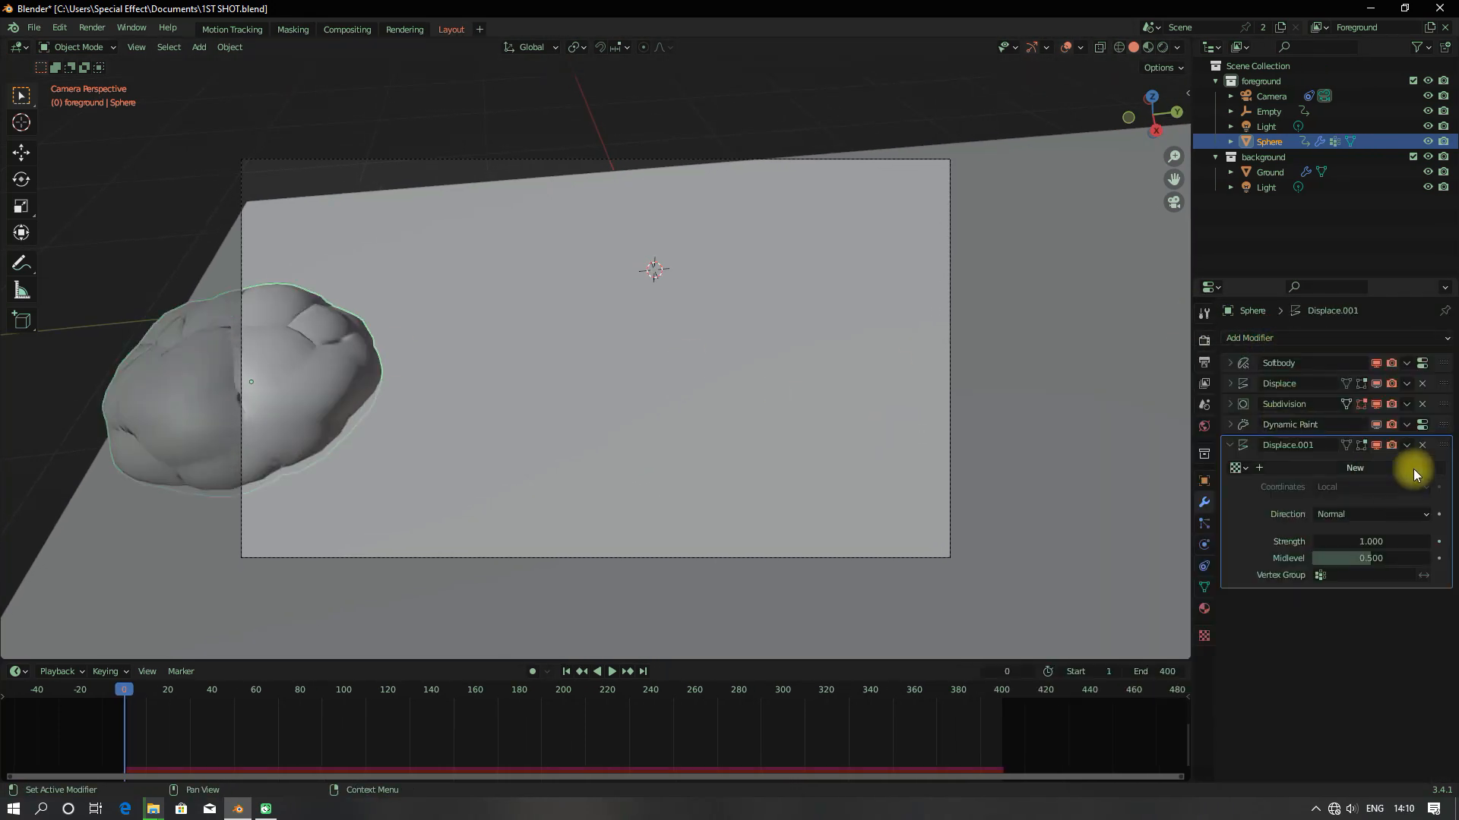
# Add a dp_weight-masked Displace texture at 0.6 plus a Subdivision Surface, then select Ground.
pyautogui.click(1354, 467)
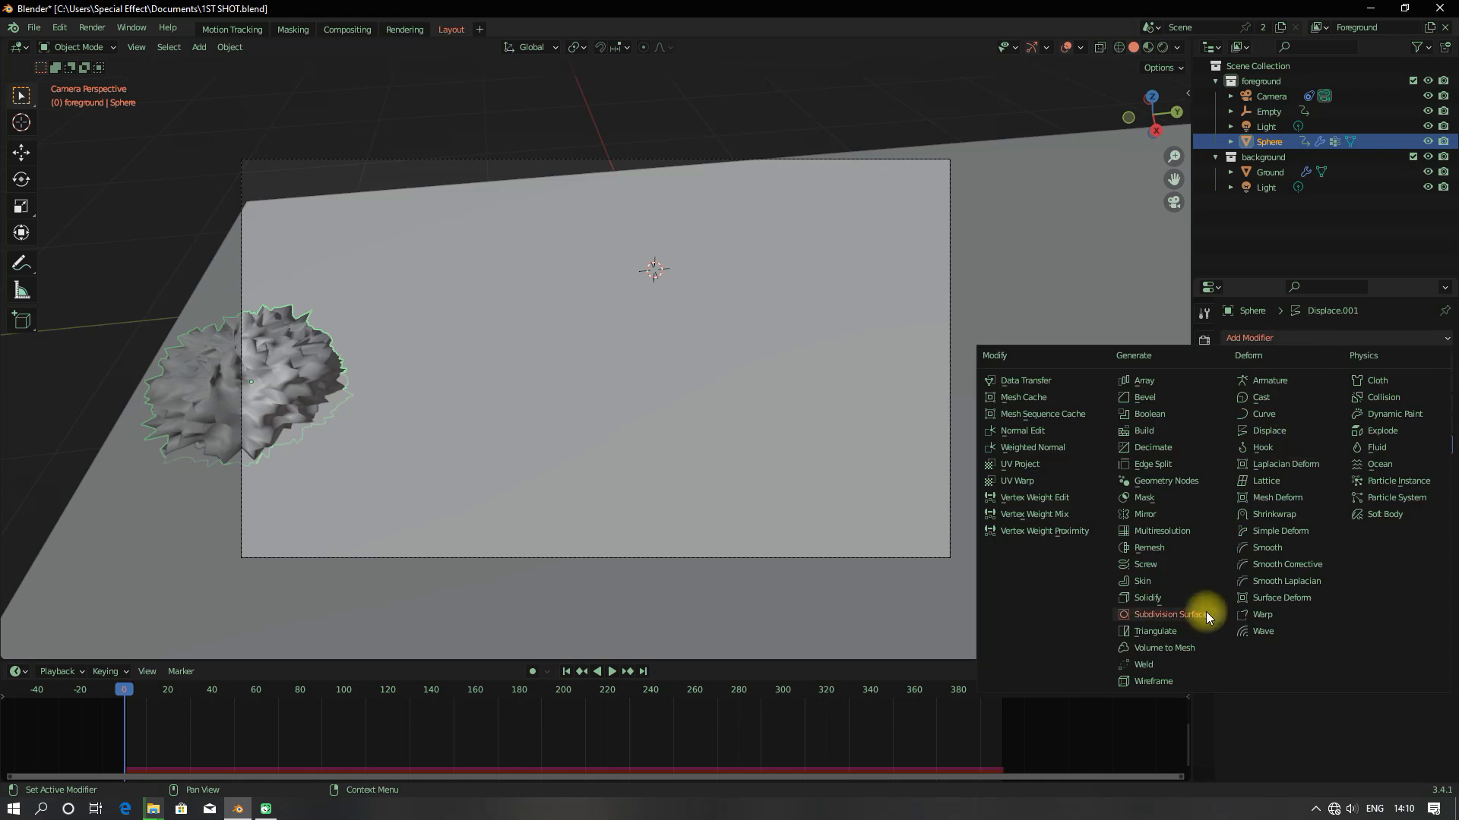
pyautogui.click(1168, 614)
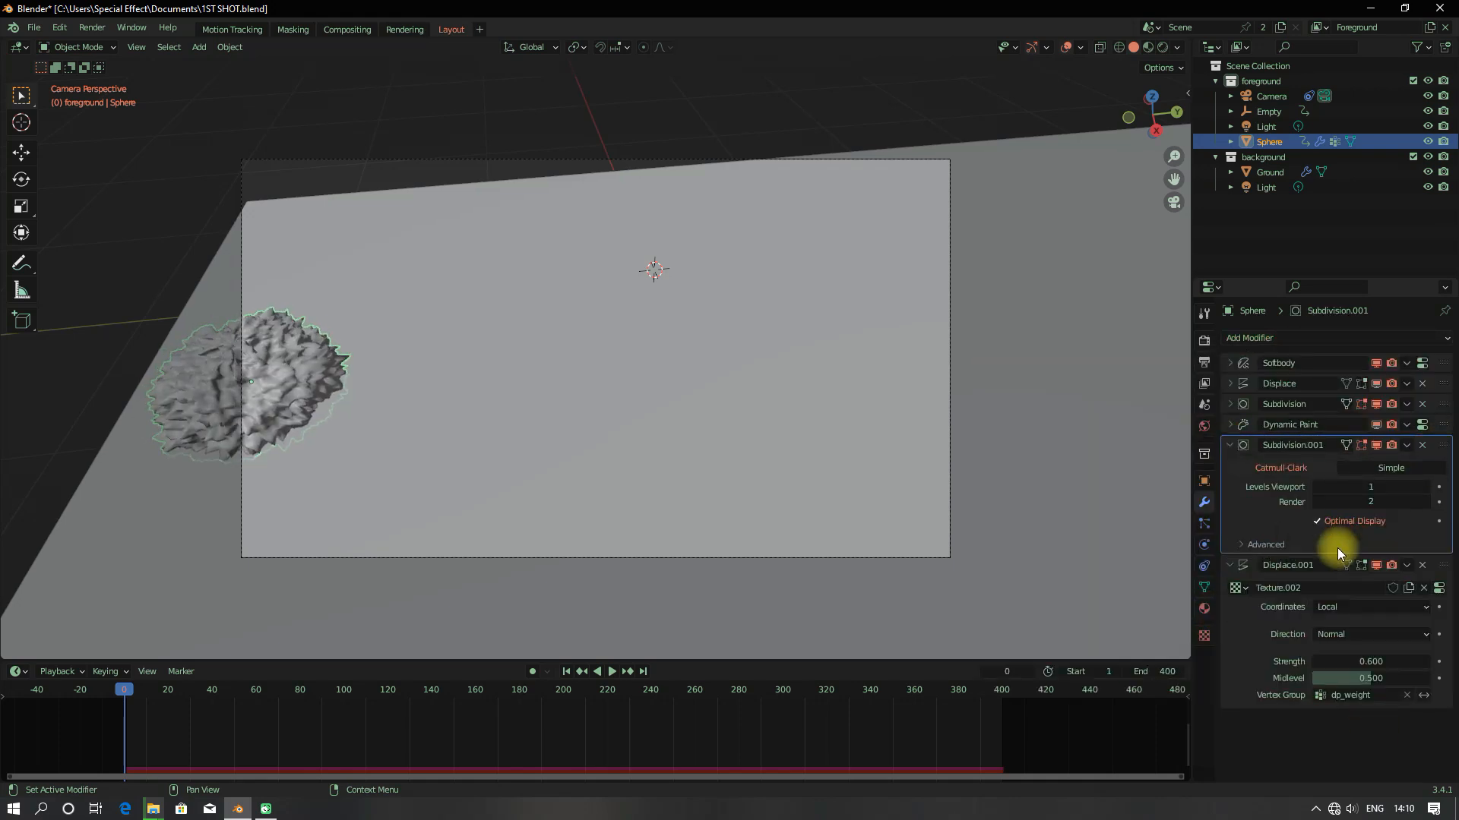
pyautogui.click(1269, 172)
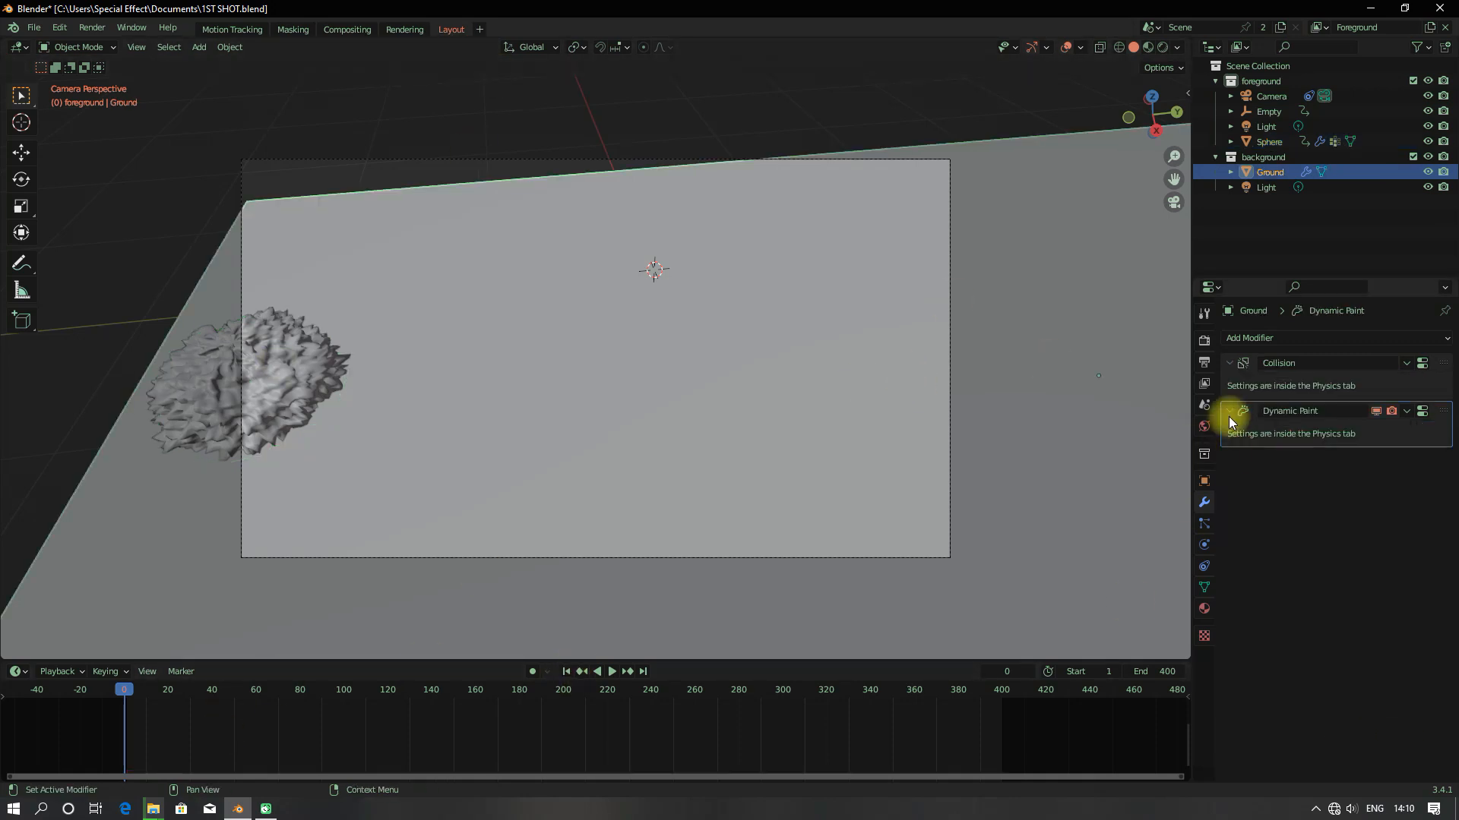
pyautogui.click(1269, 141)
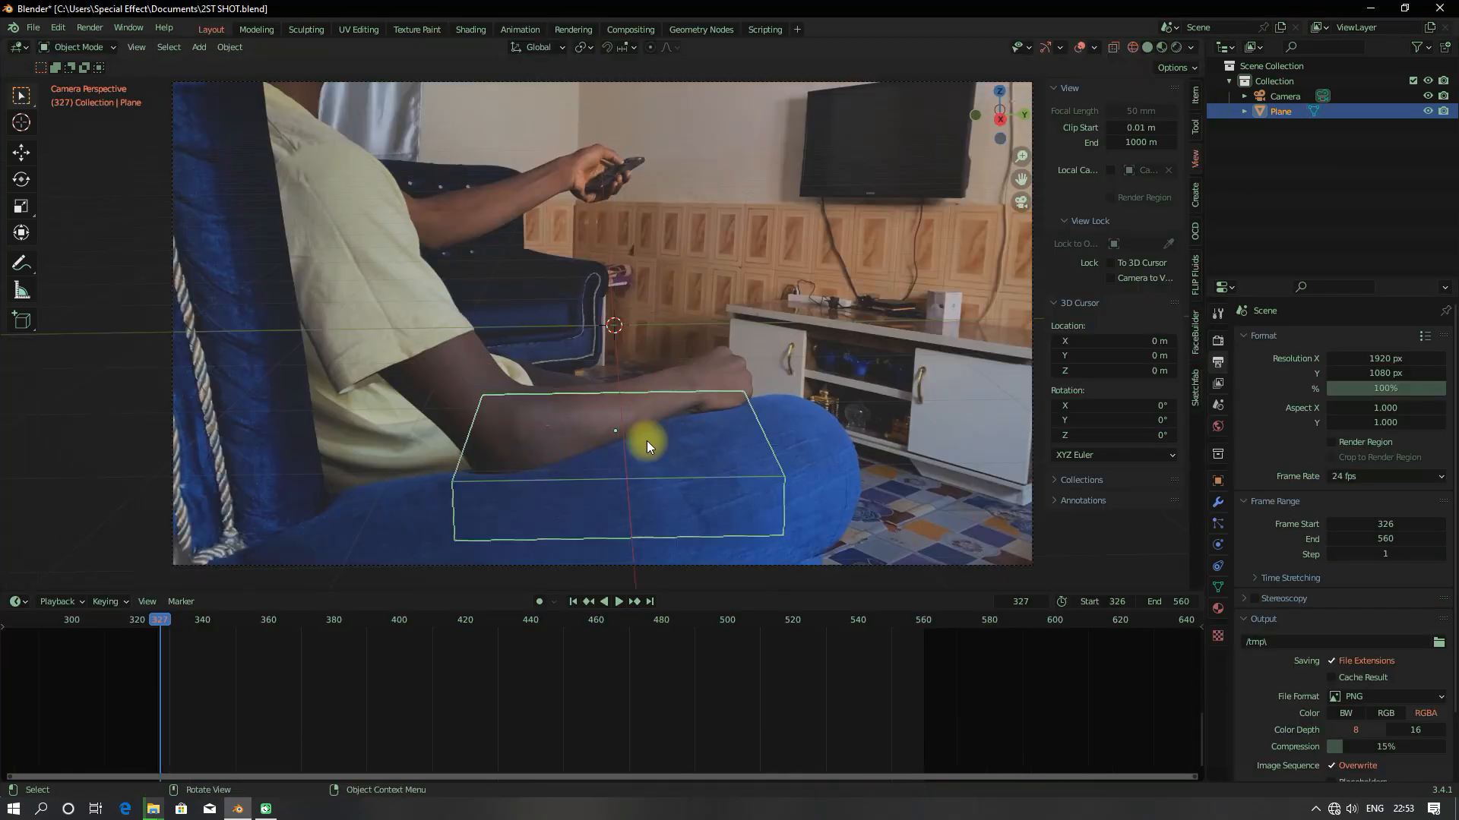
# Toggle Edit Mode while fitting the arm base mesh to the actor's tracked arm.
pyautogui.press('Tab')
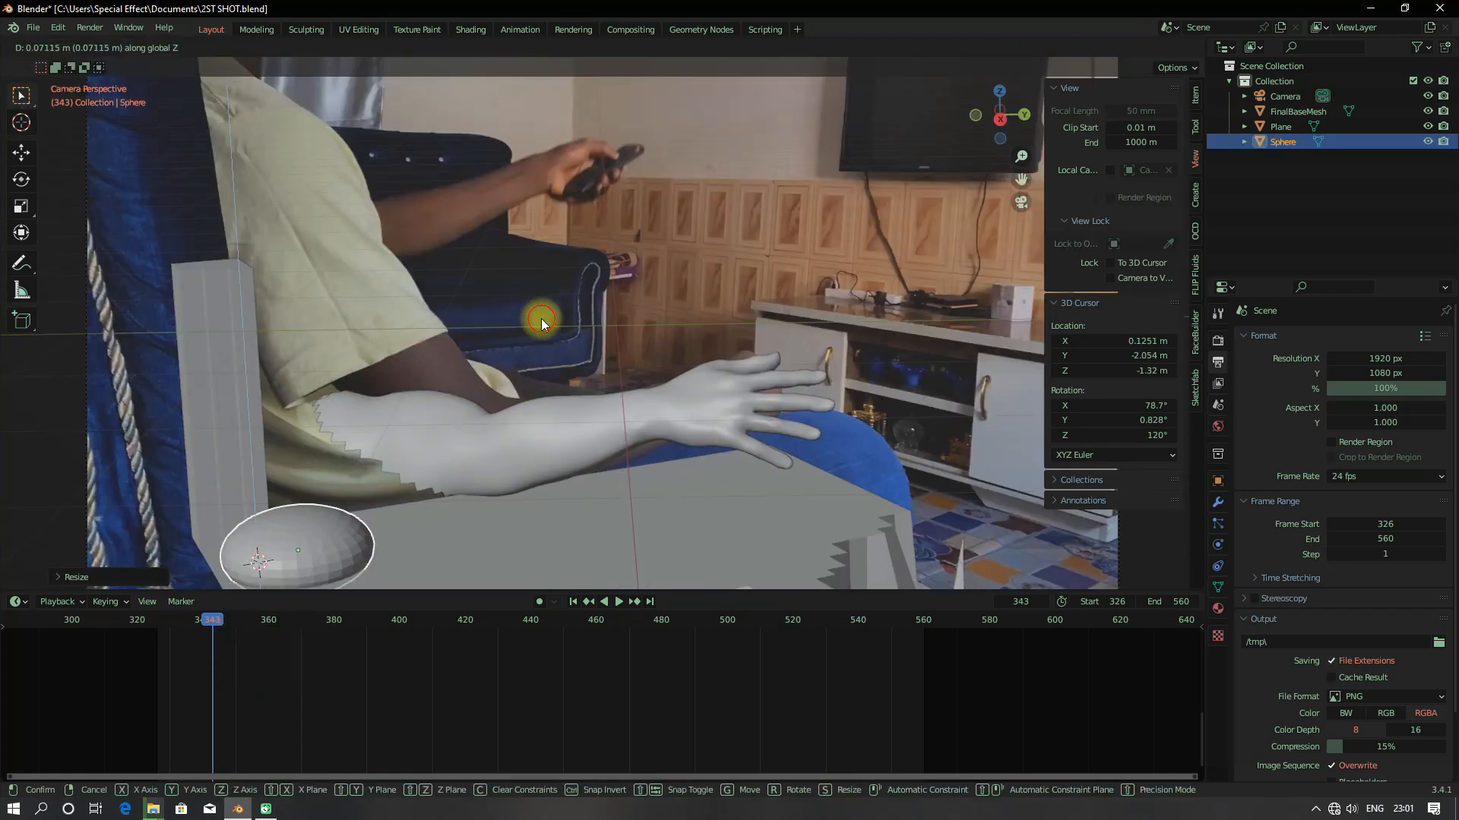
# Scale the new sphere along Z to flatten it beneath the arm.
pyautogui.press('I')
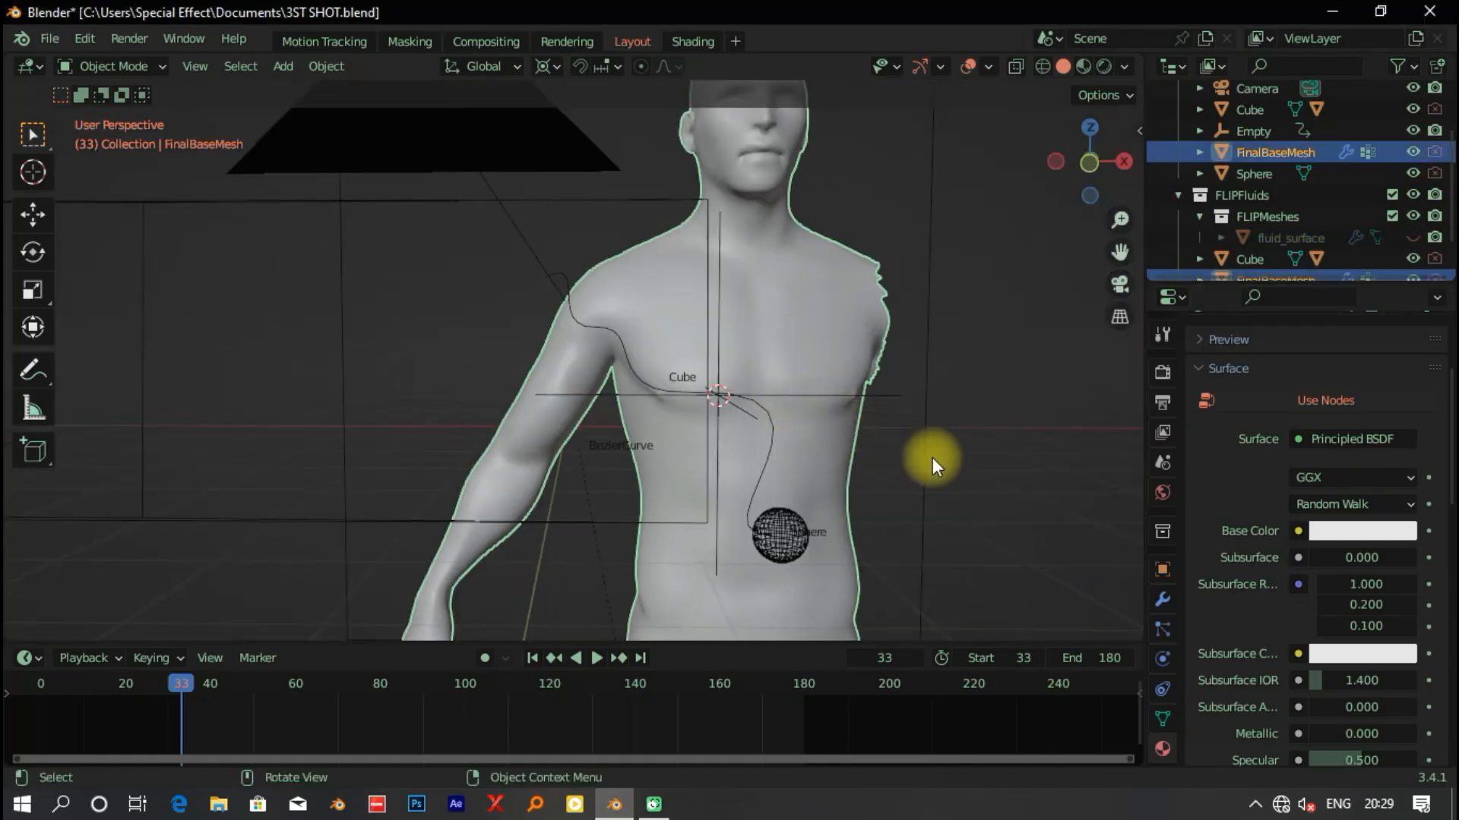
pyautogui.moveTo(606, 374)
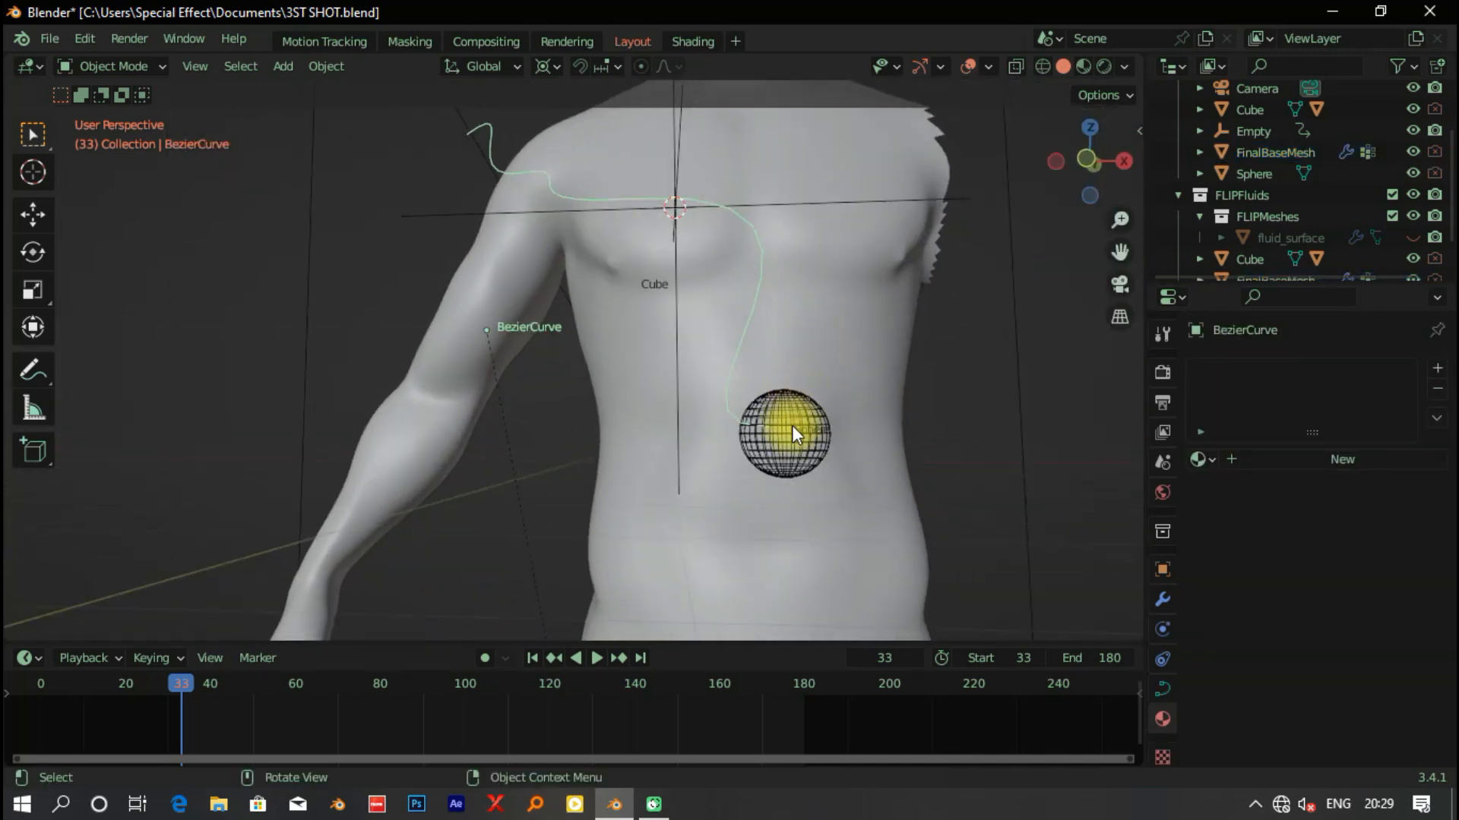
# Review the FLIP domain physics settings, play the fluid simulation, and select the body mesh.
pyautogui.click(793, 435)
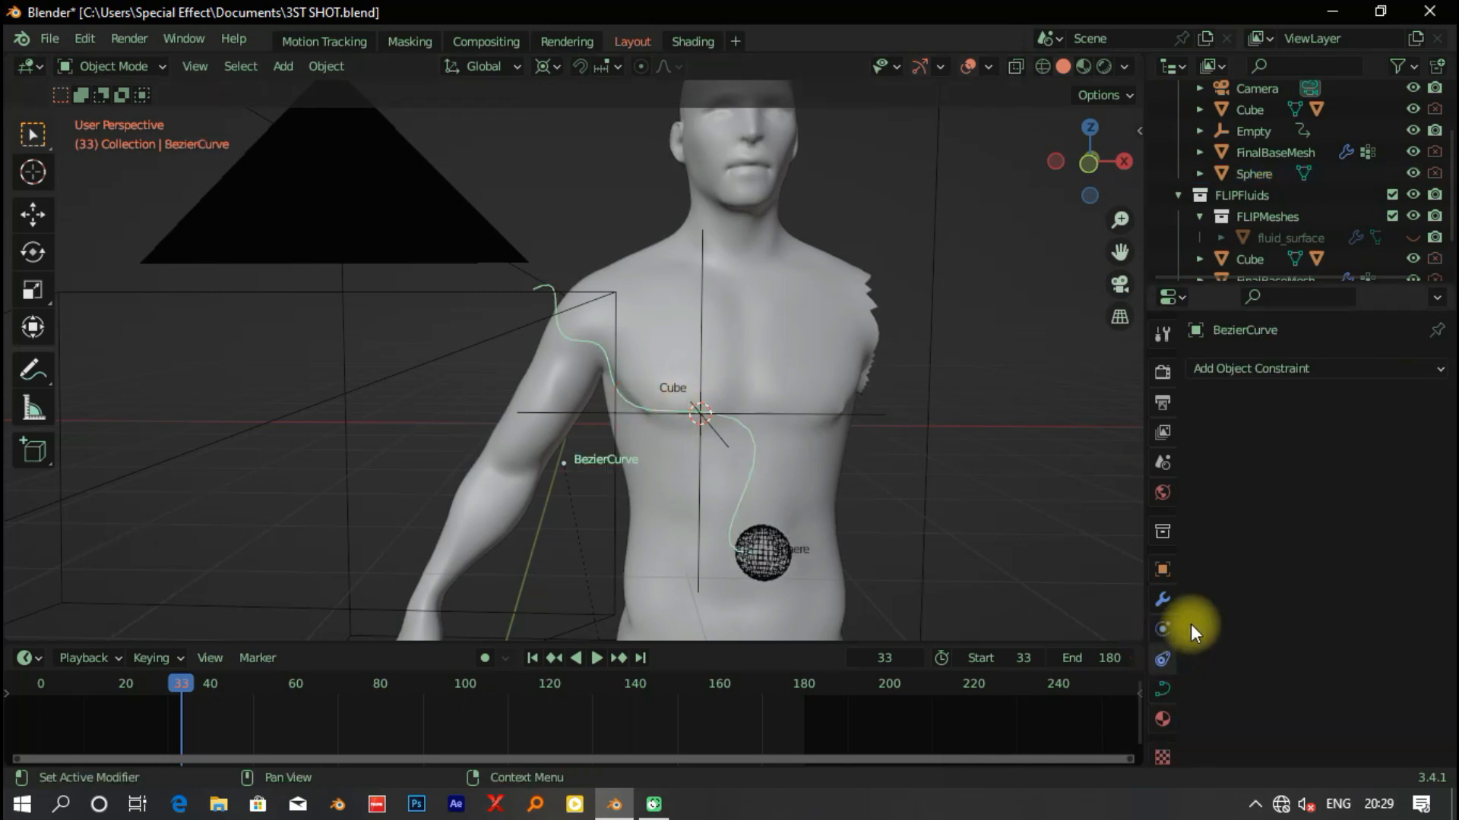
pyautogui.click(1163, 629)
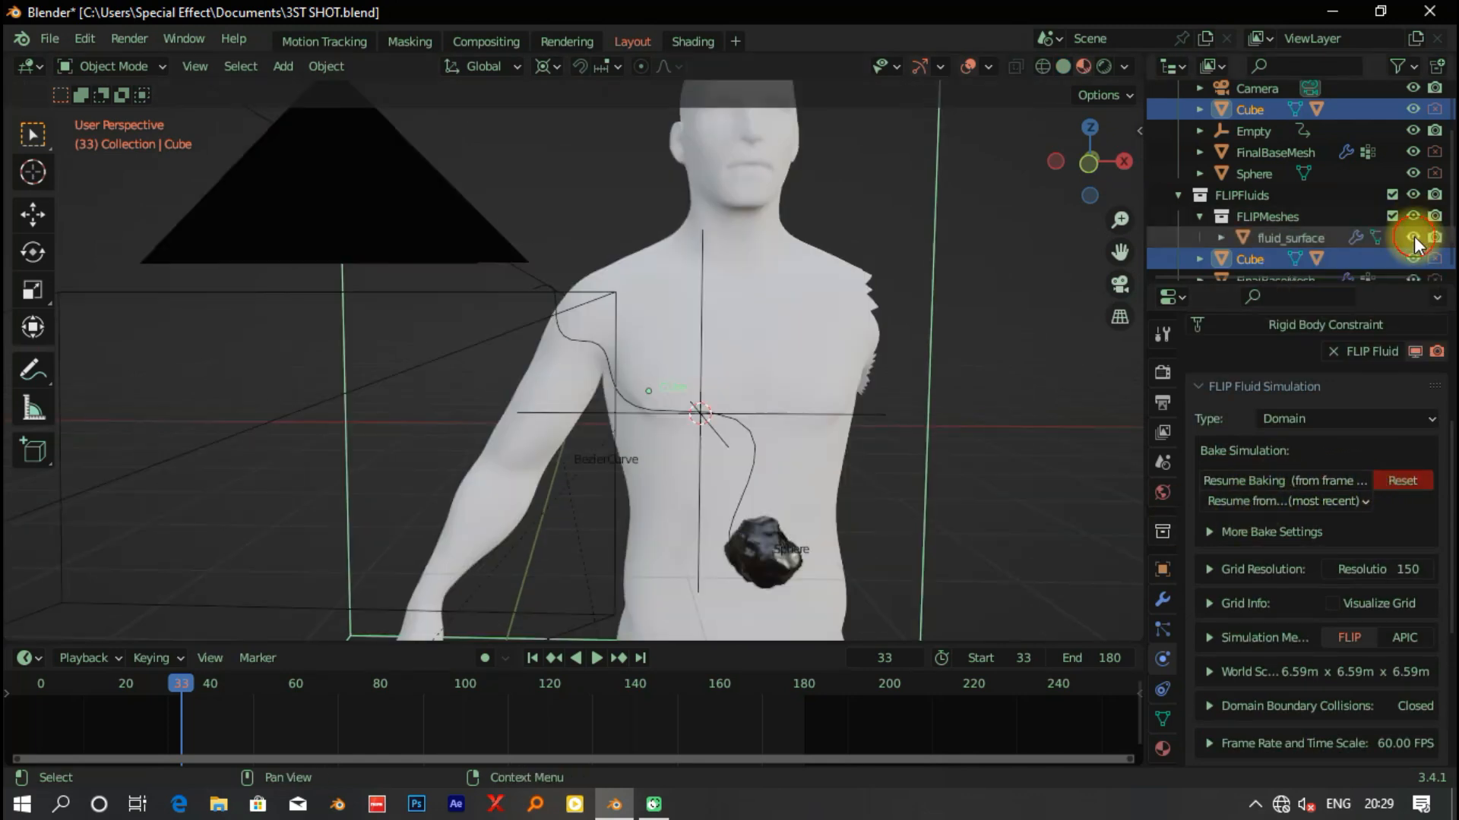
pyautogui.click(597, 658)
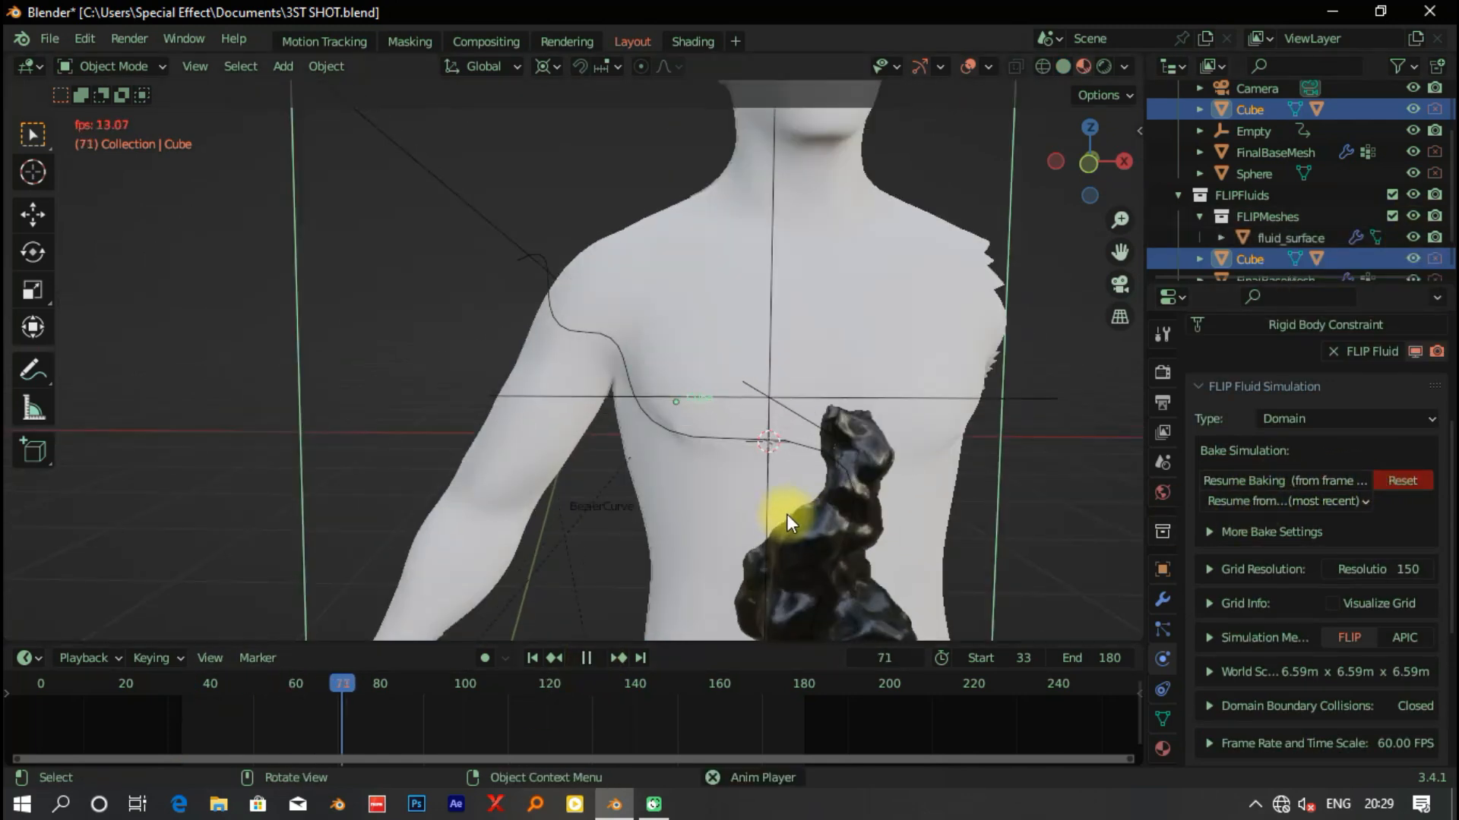
pyautogui.click(587, 658)
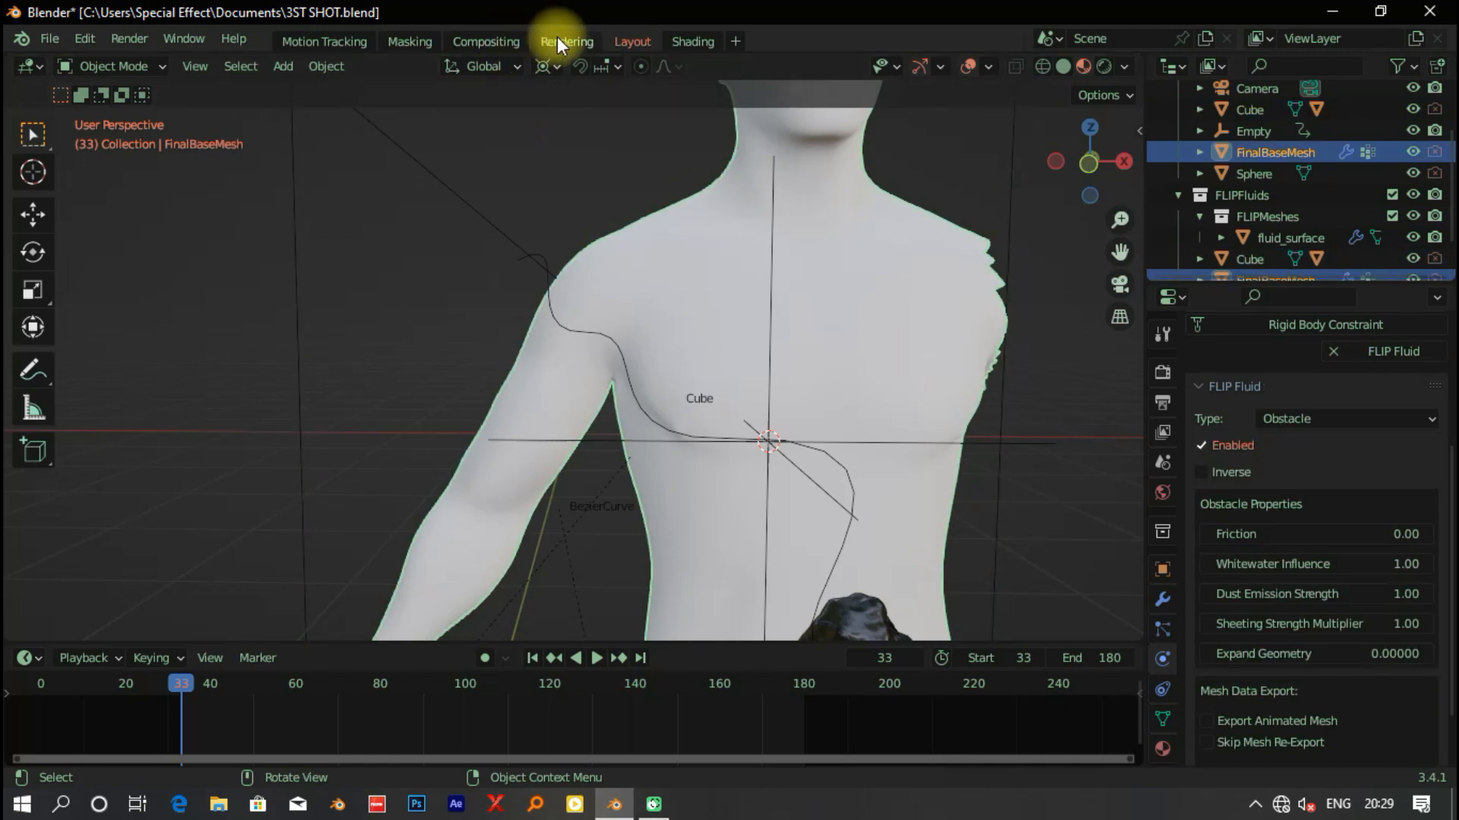
pyautogui.click(692, 41)
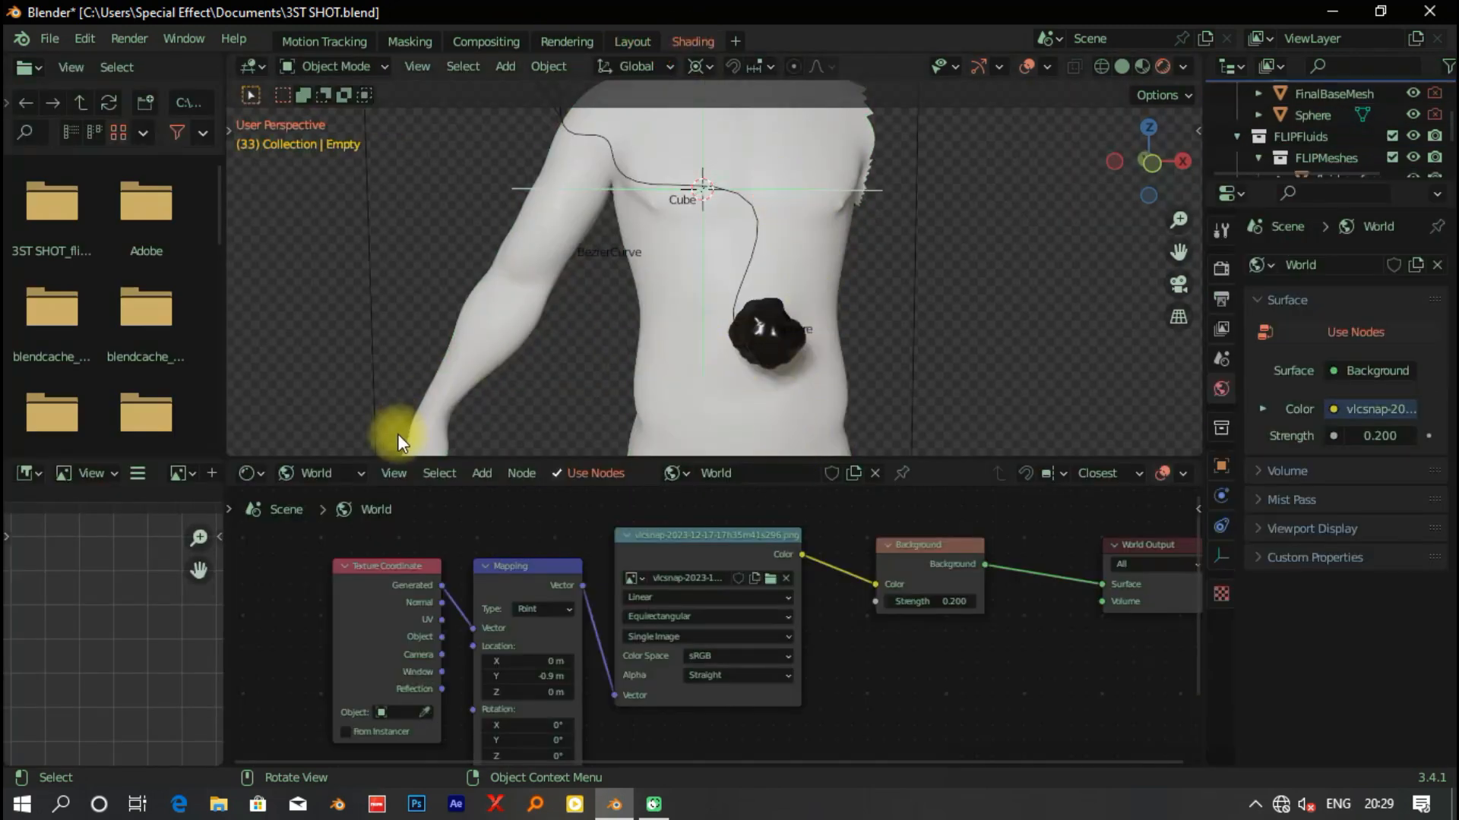
# Show object materials in the shader editor and set FinalBaseMesh's Base Color to green.
pyautogui.click(316, 473)
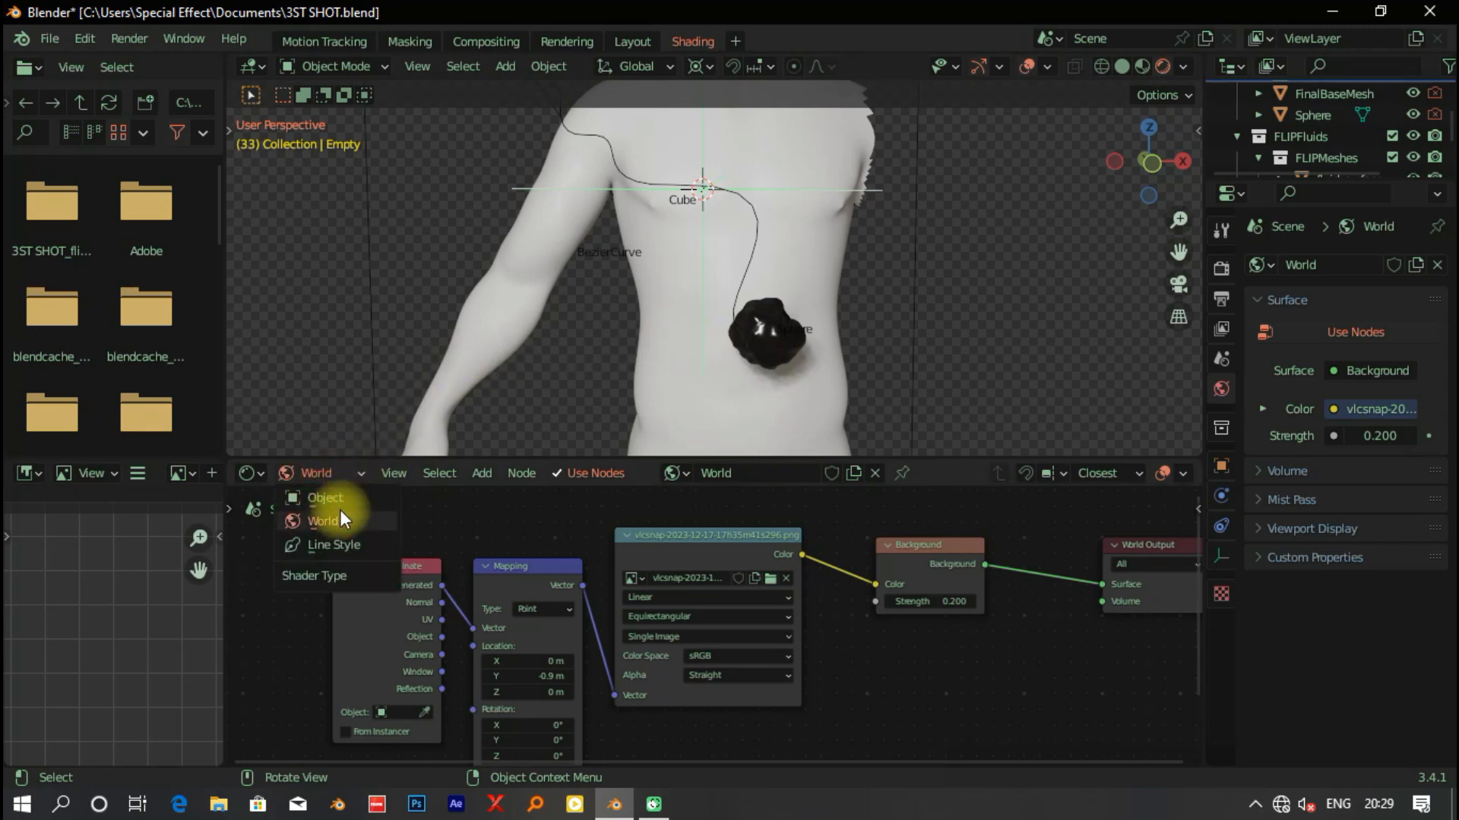
pyautogui.click(325, 497)
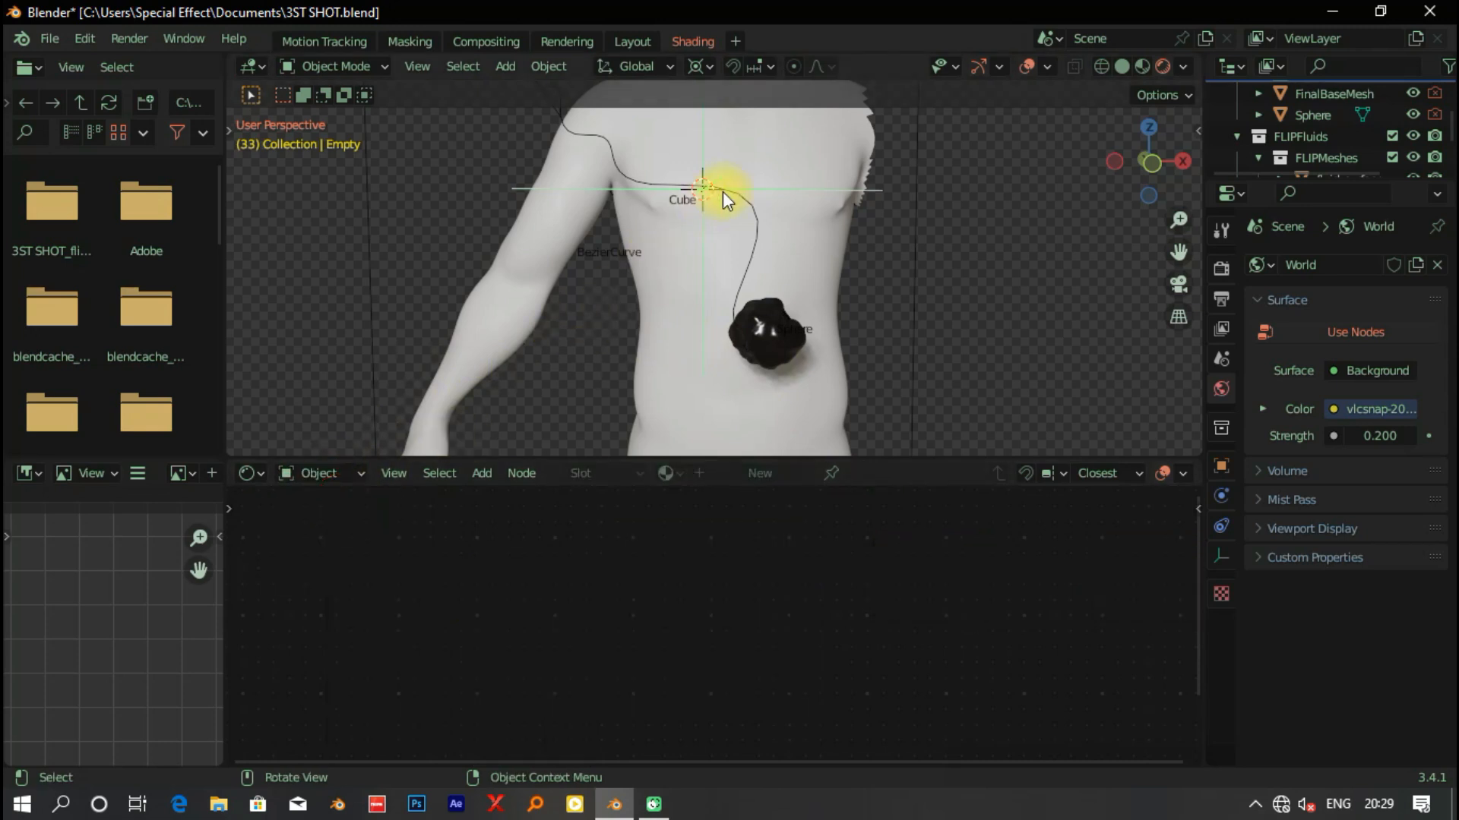
pyautogui.click(786, 334)
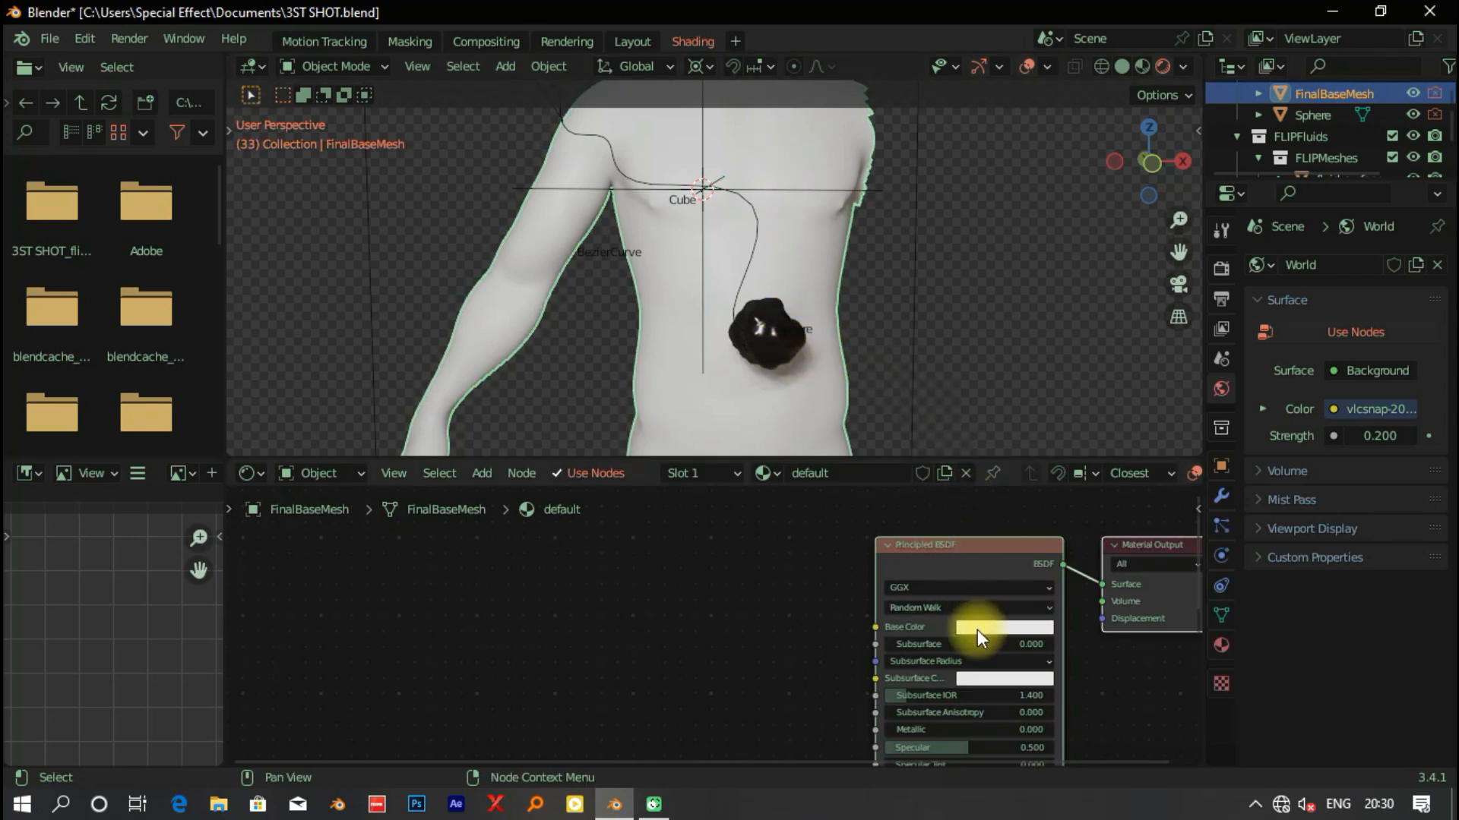
pyautogui.click(1003, 627)
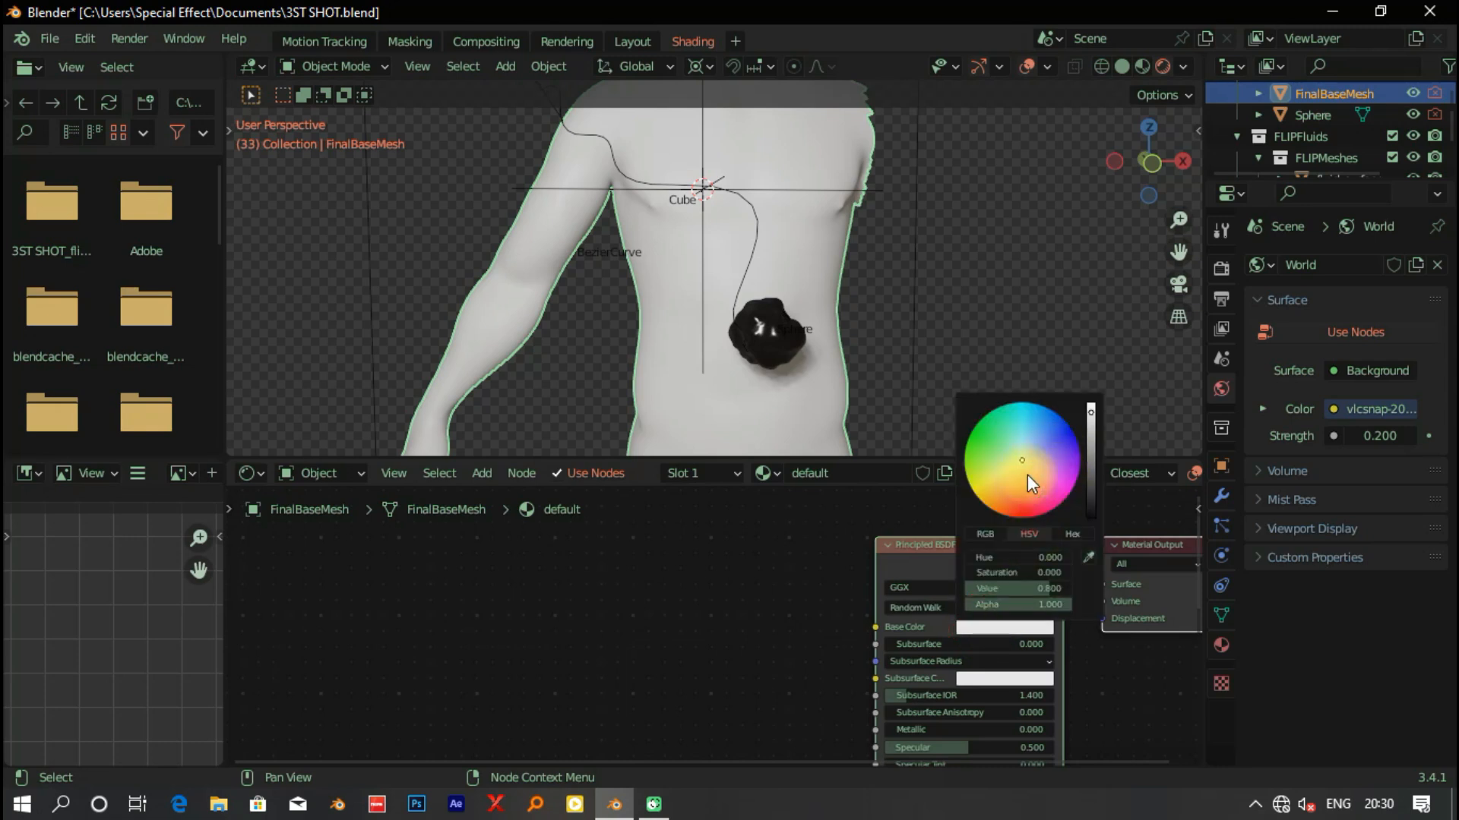
pyautogui.click(986, 442)
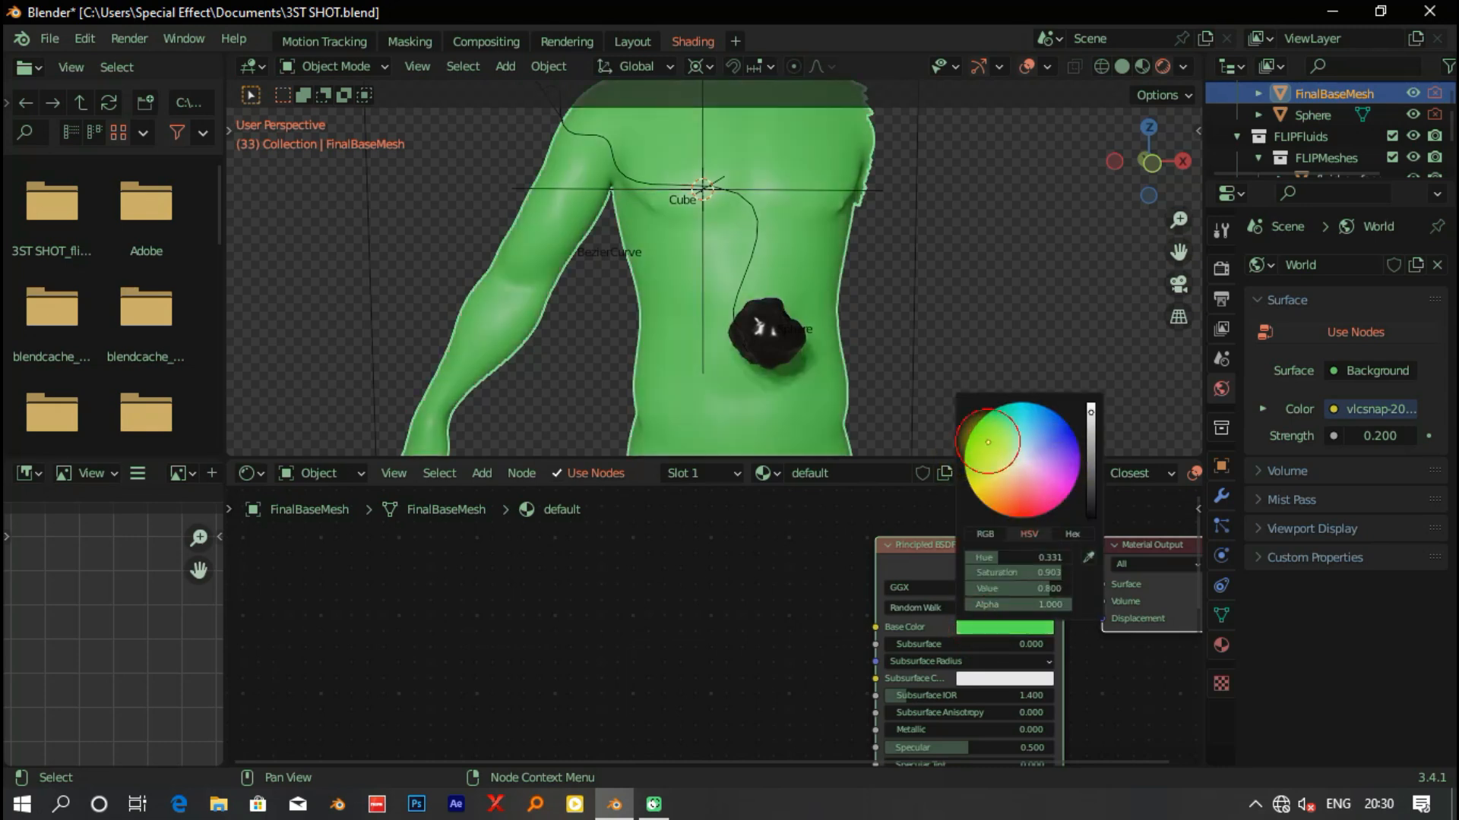
pyautogui.moveTo(988, 443); pyautogui.dragTo(985, 442)
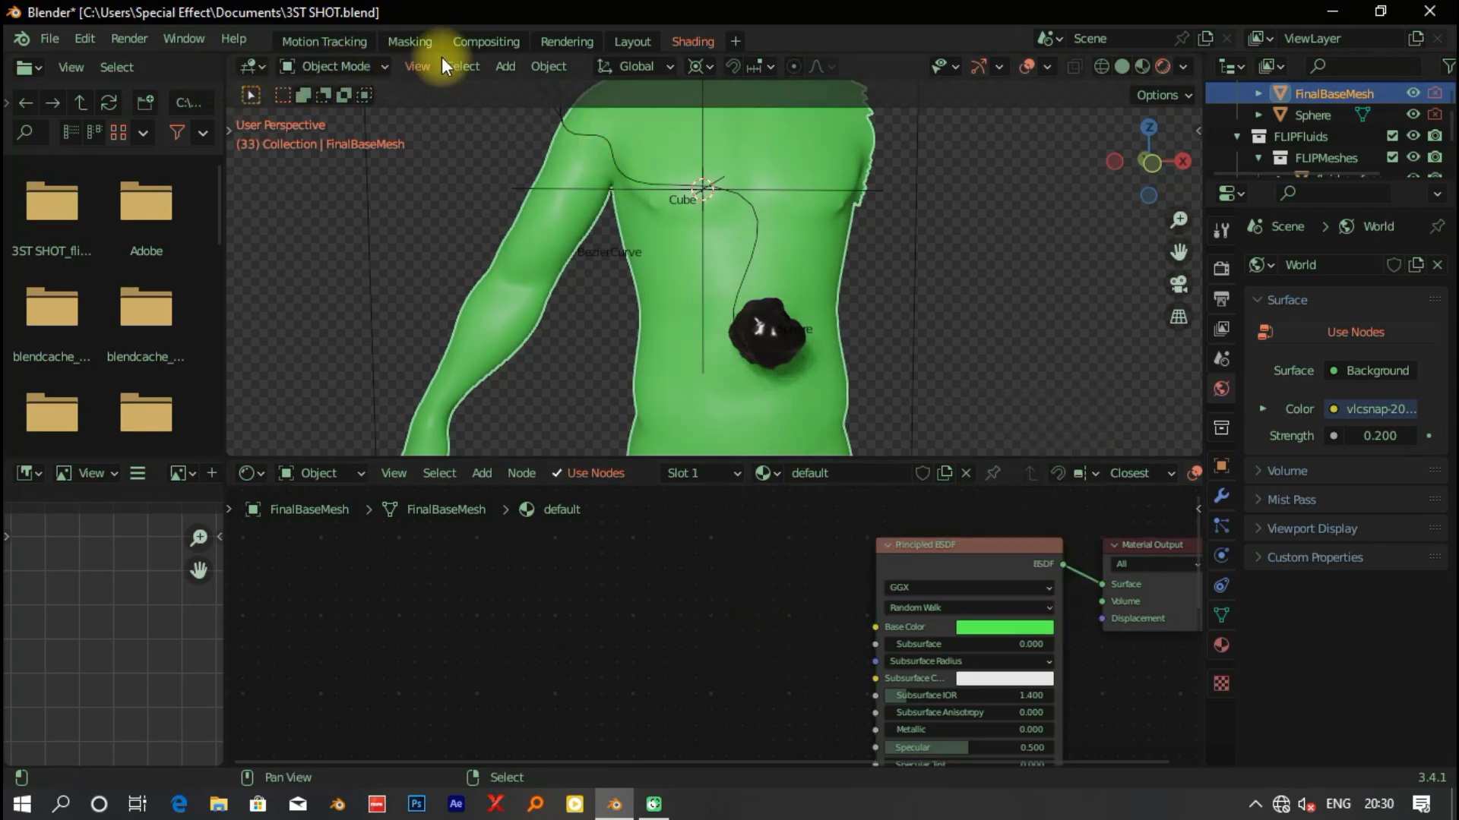
# Back in Layout, set the fluid_surface material's Blend Mode to Alpha Clip.
pyautogui.click(632, 41)
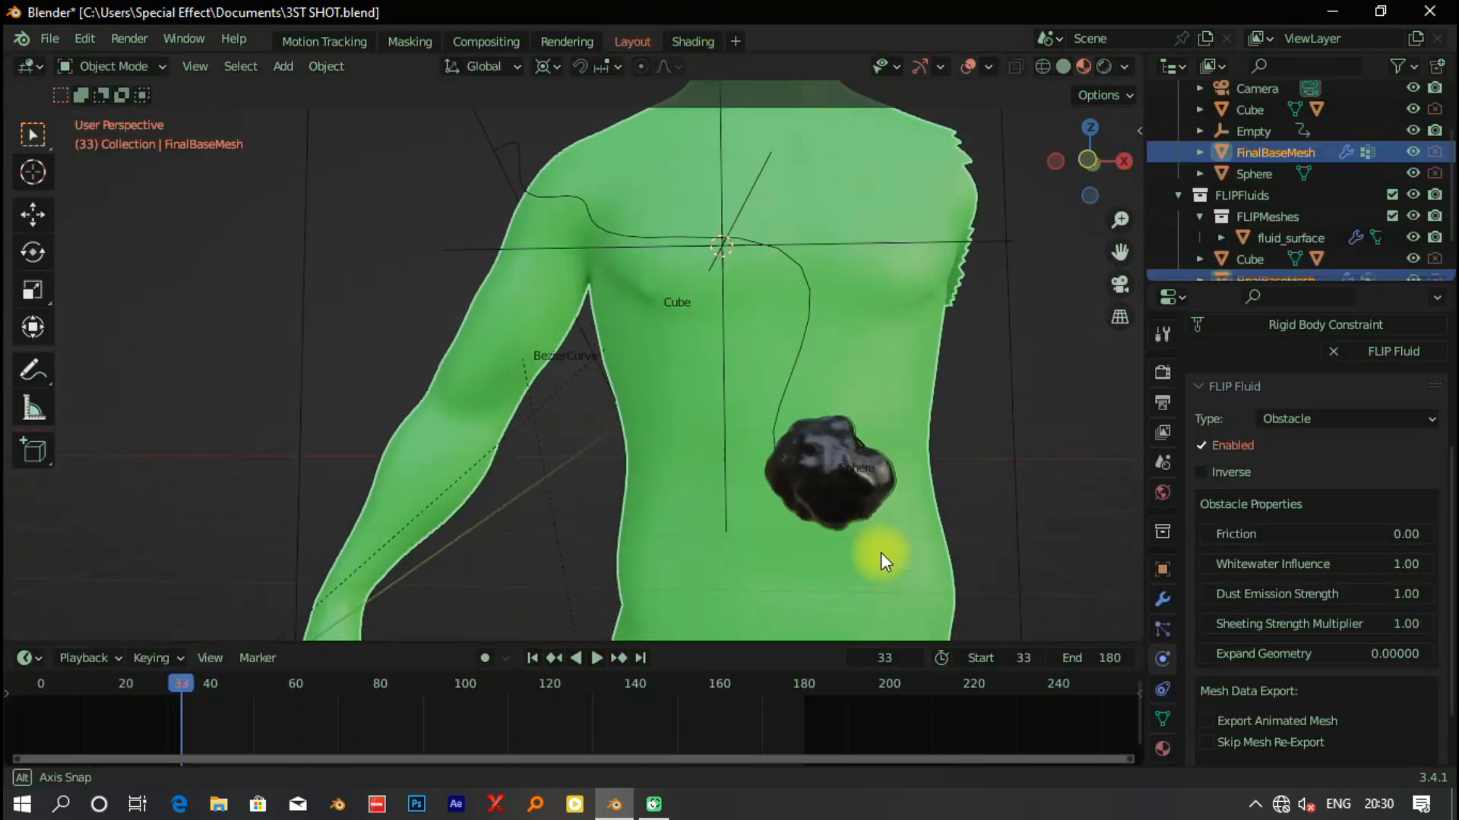
pyautogui.click(1287, 237)
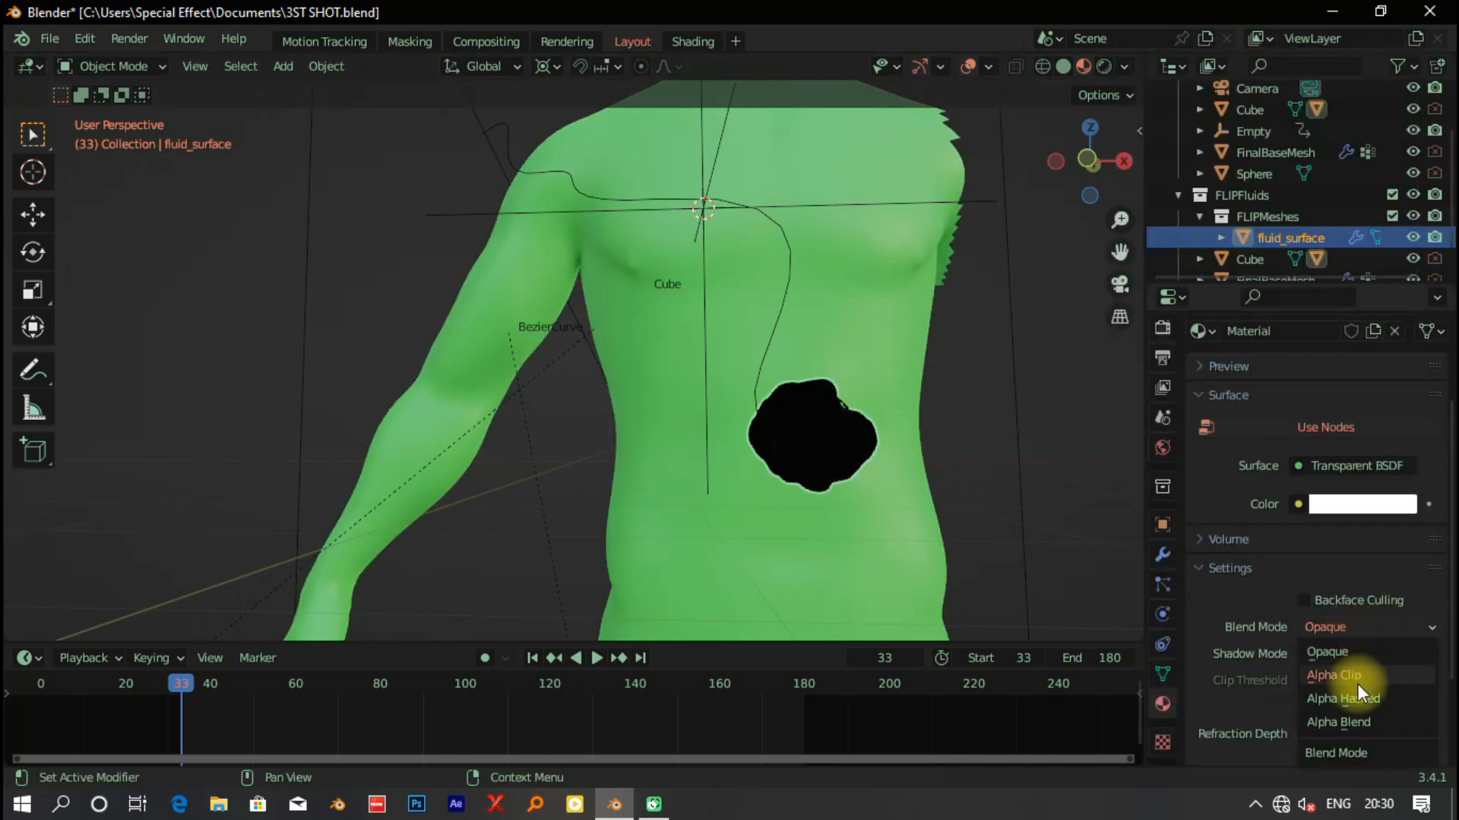
pyautogui.click(1342, 698)
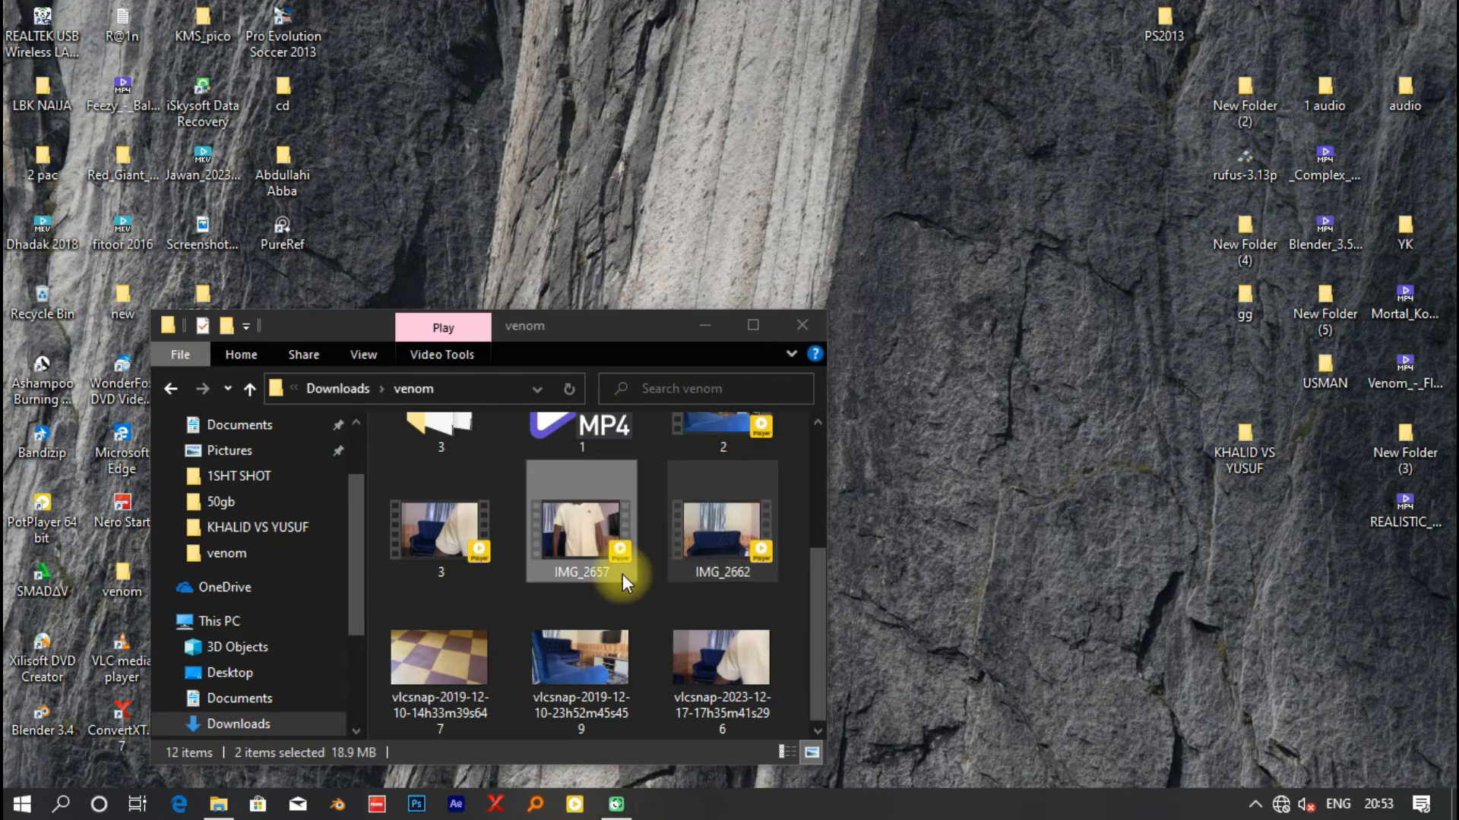
# Rename the IMG_2657 clip in the venom folder to 4.
pyautogui.click(581, 525)
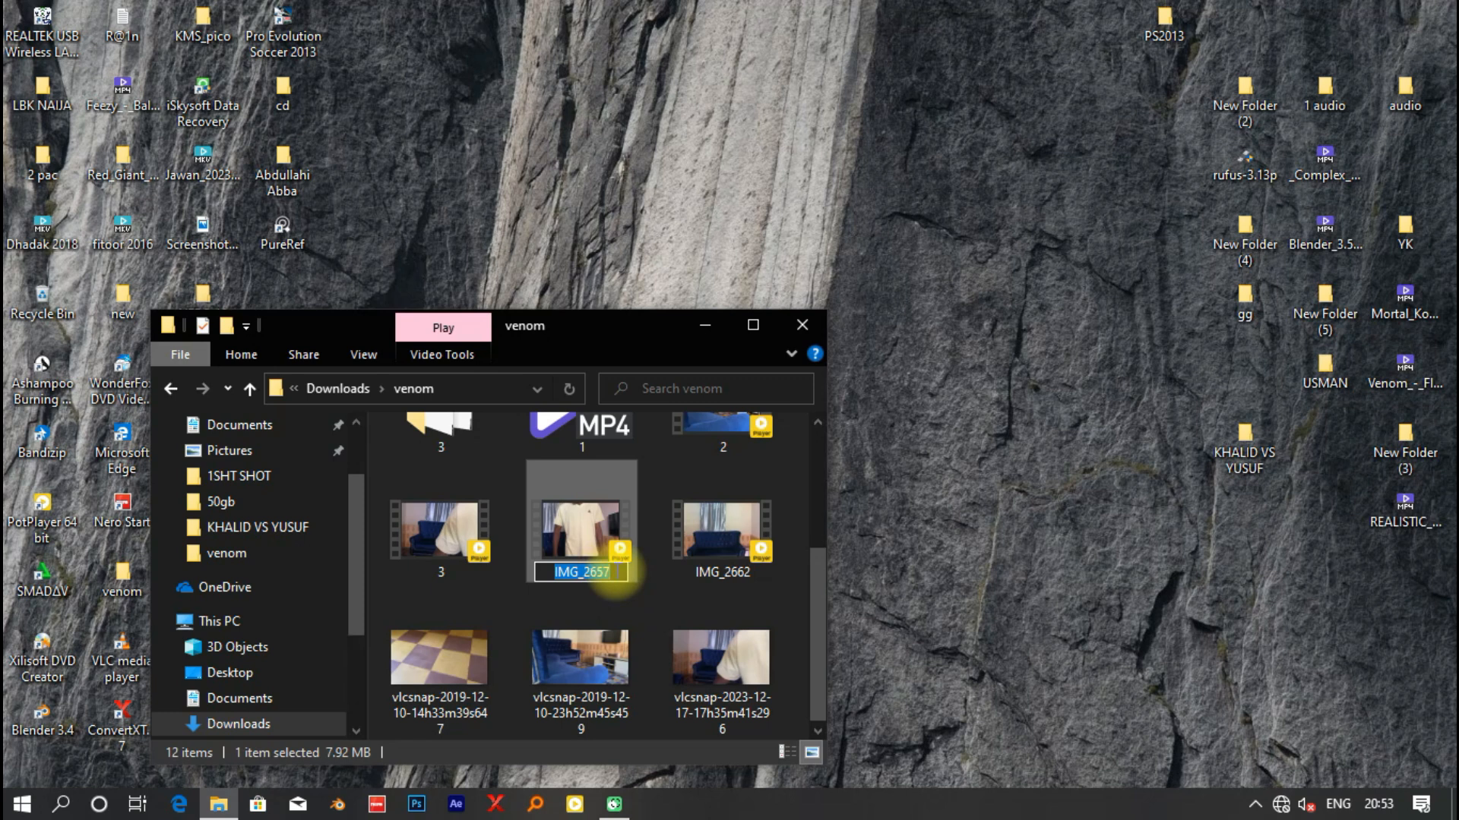
pyautogui.write('4')
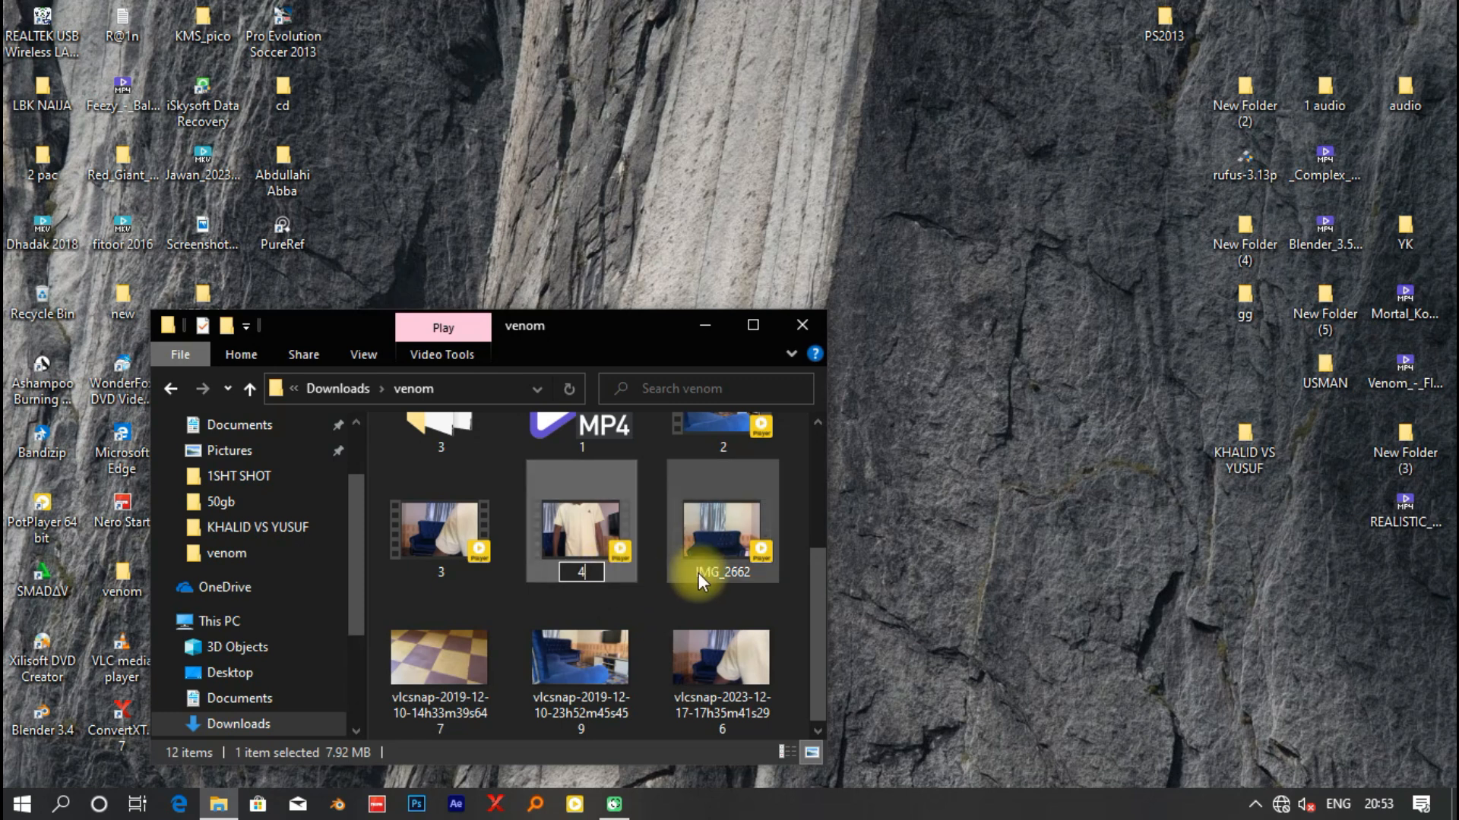
pyautogui.moveTo(723, 563)
pyautogui.write('5')
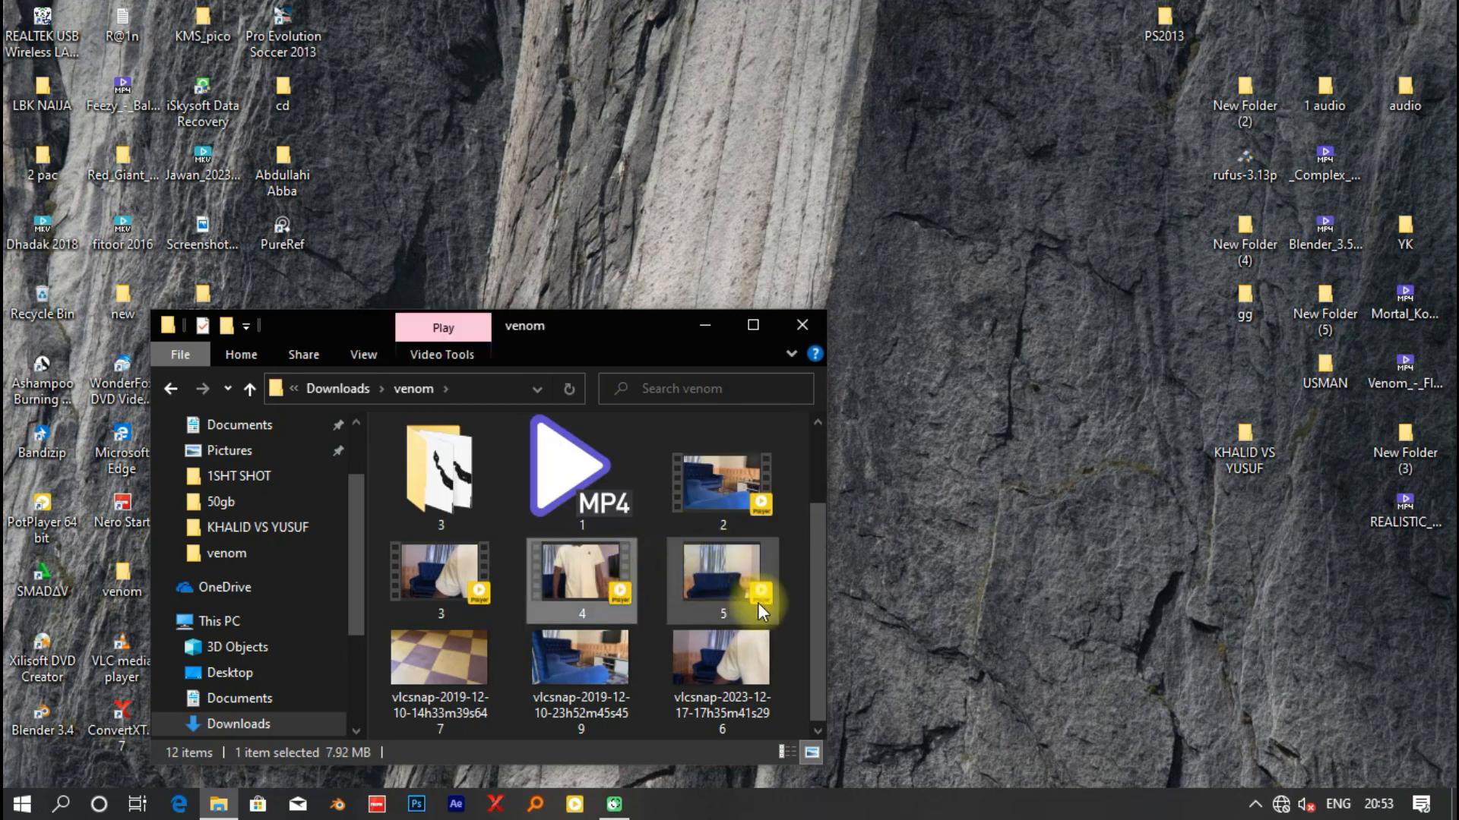
pyautogui.moveTo(1358, 743)
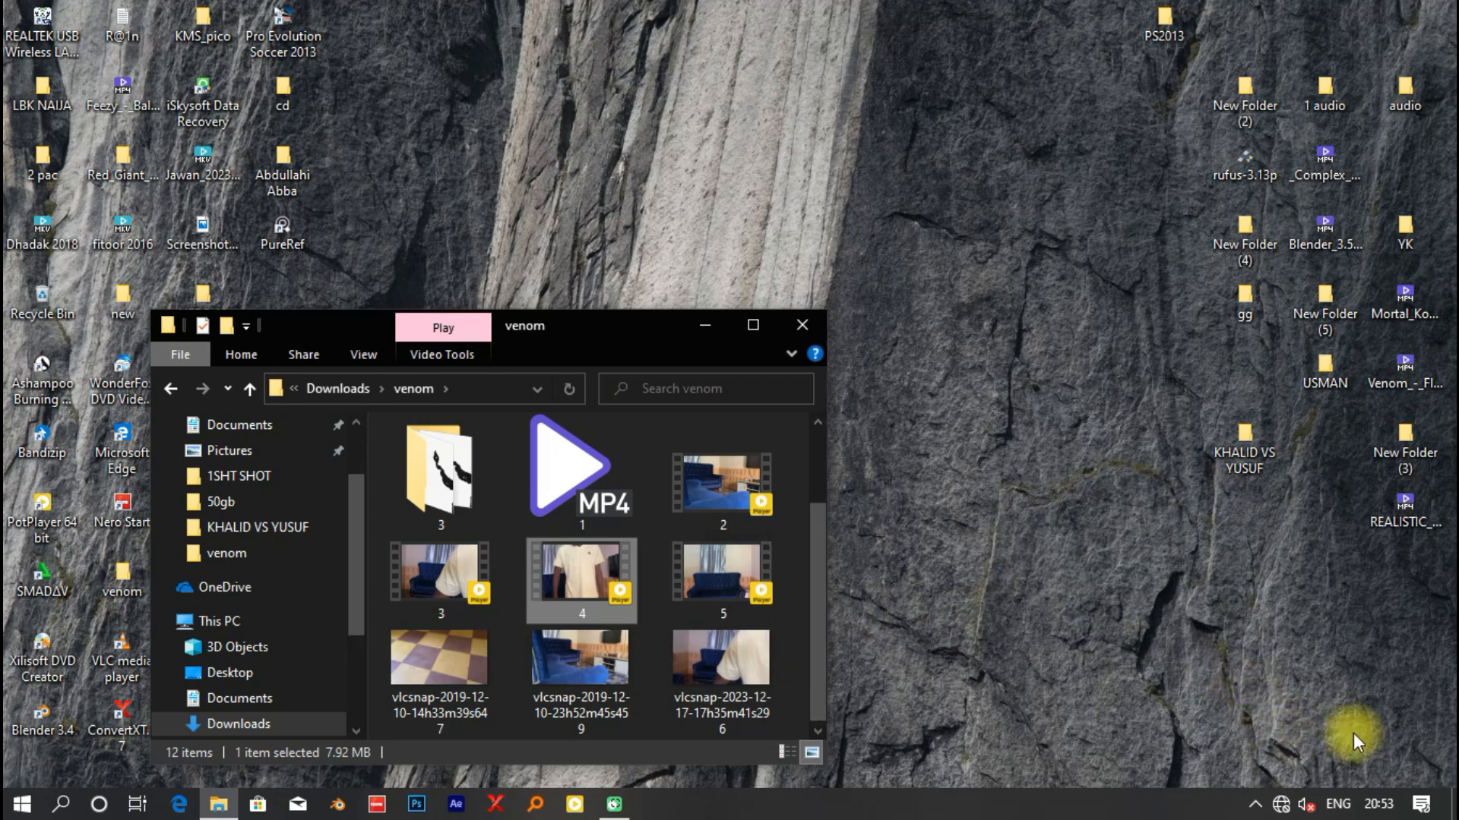
pyautogui.moveTo(1402, 785)
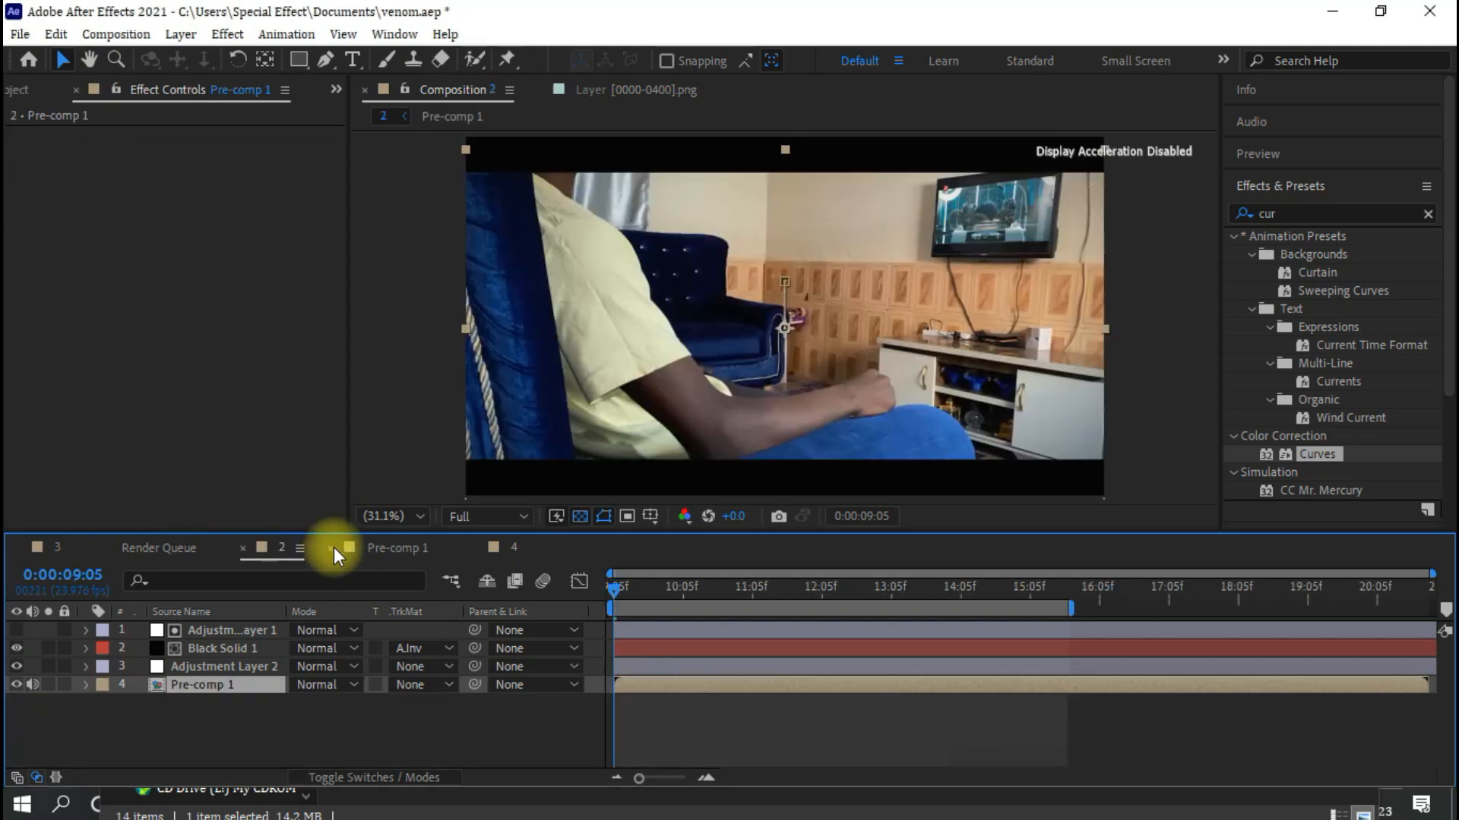
# Switch the After Effects Timeline to Pre-comp 1 with its symbiote layer.
pyautogui.click(396, 547)
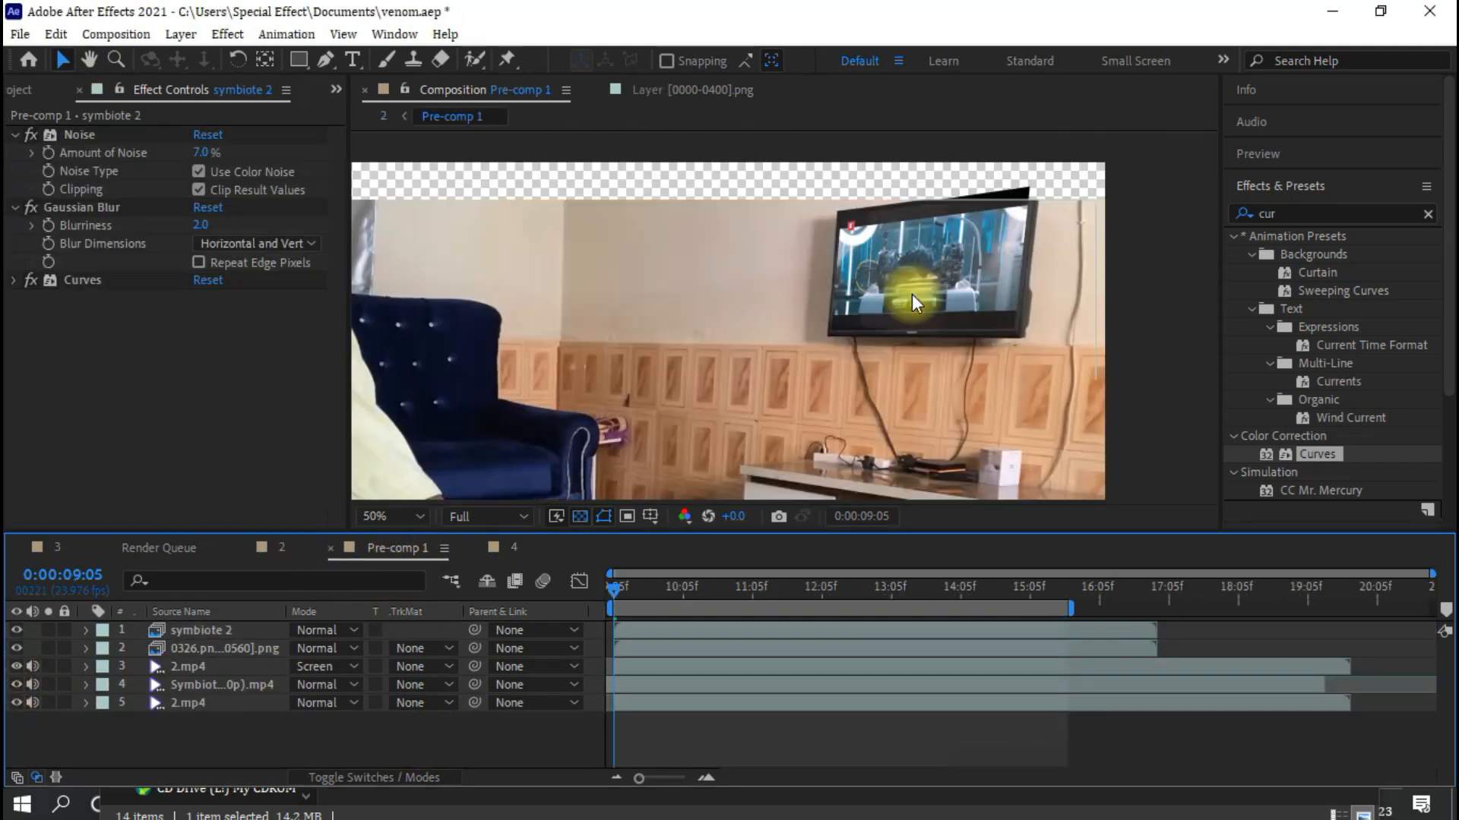